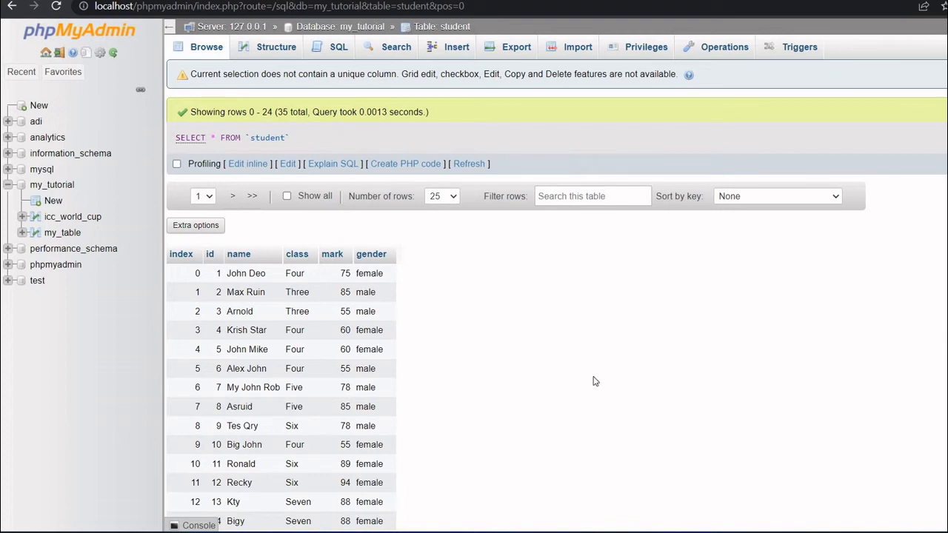
mouse_move(578, 368)
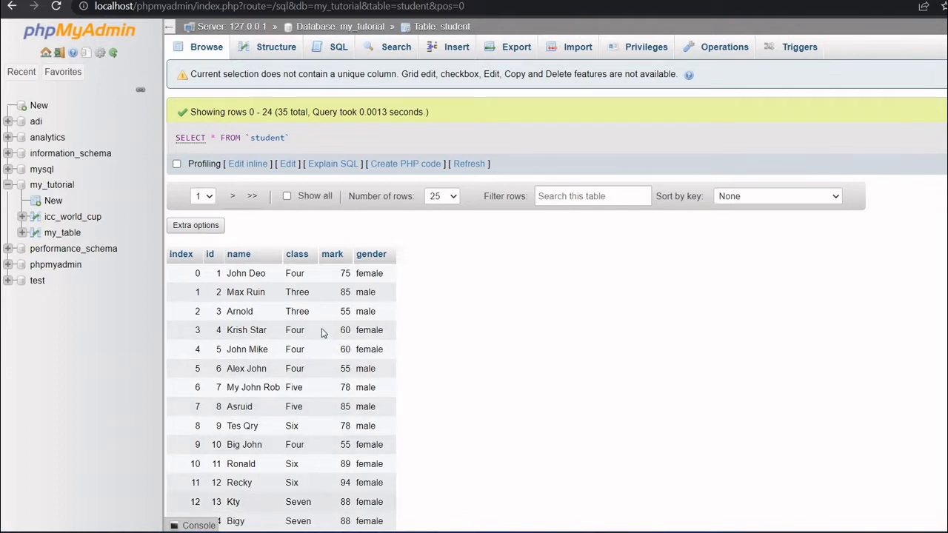
mouse_move(481, 304)
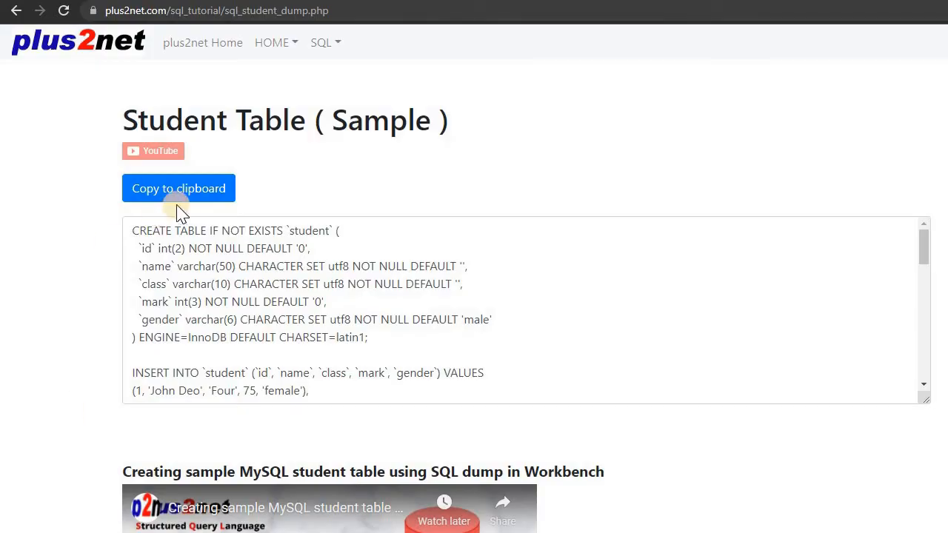
Step: Collapse the navigation panel and open the SQL editor for the student table
left_click(179, 189)
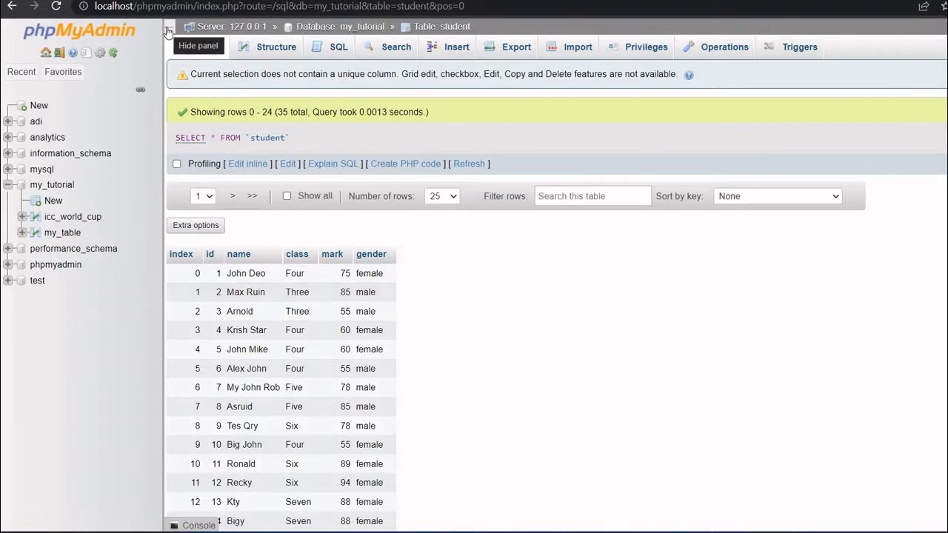
left_click(168, 32)
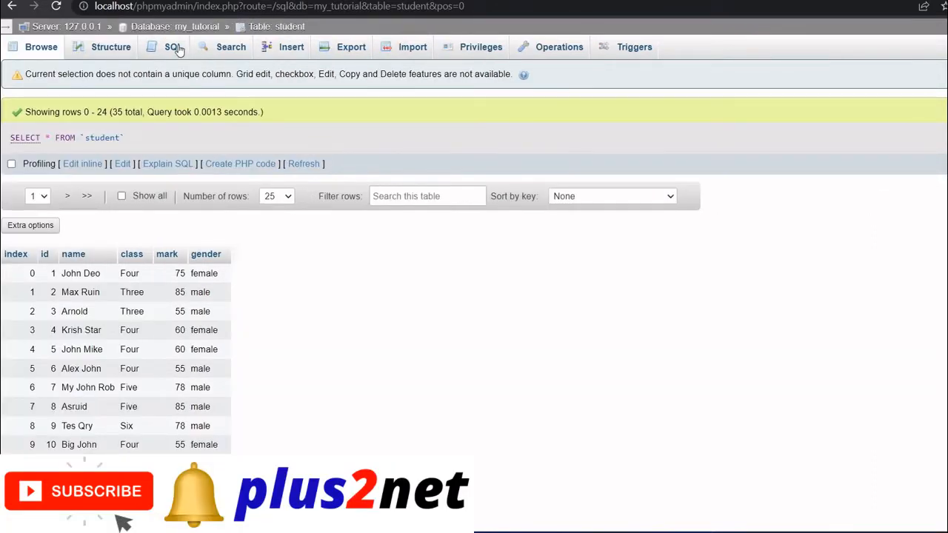
left_click(172, 47)
type("SELECT")
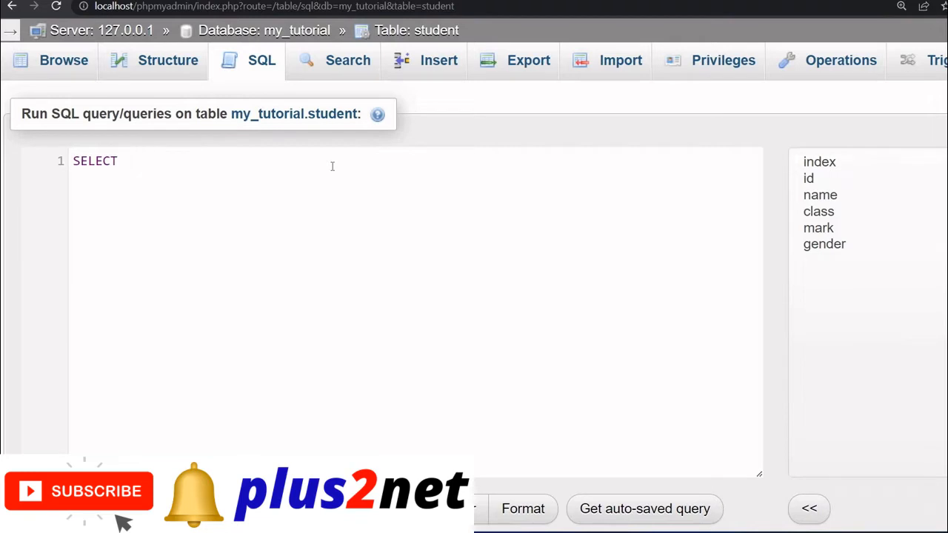
Step: Run SELECT DISTINCT class FROM student and scroll through the seven unique classes
type("DISTINCT class FROM stud")
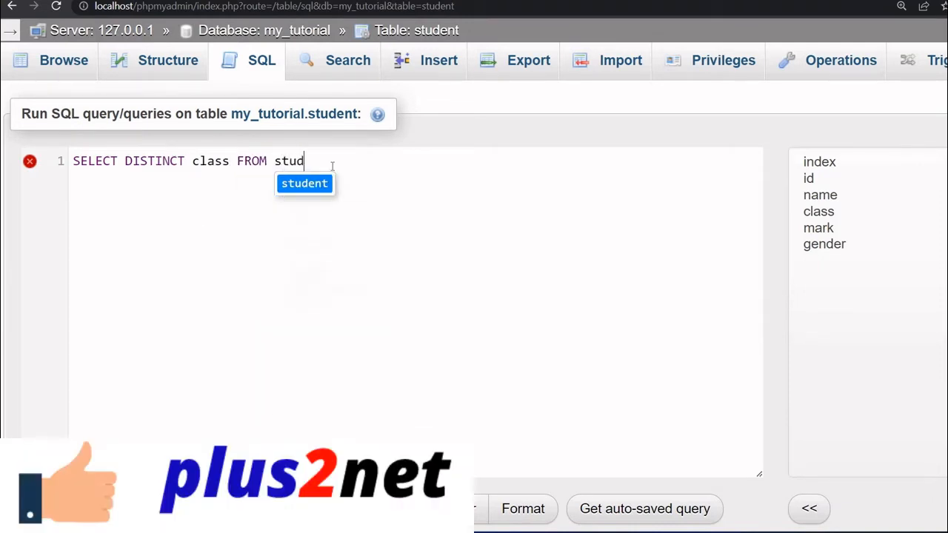
type("ent")
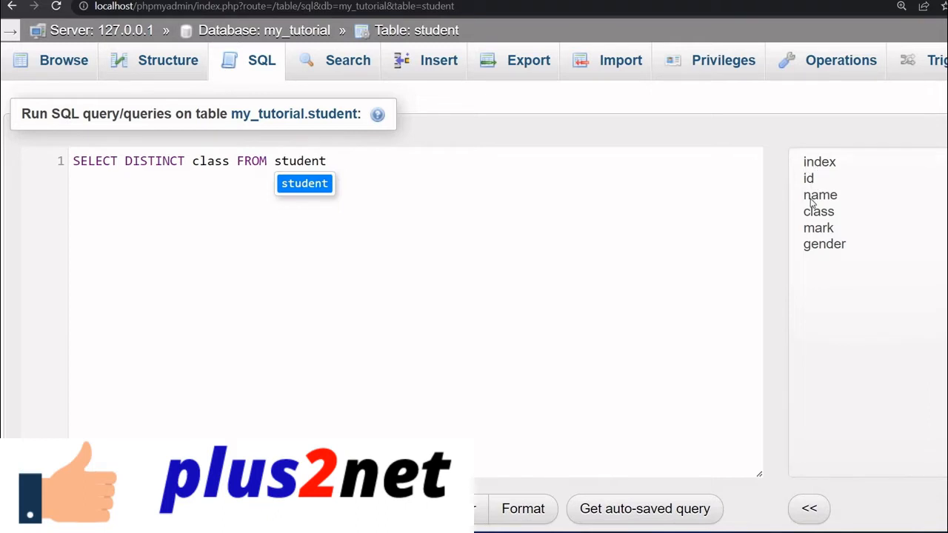
mouse_move(830, 222)
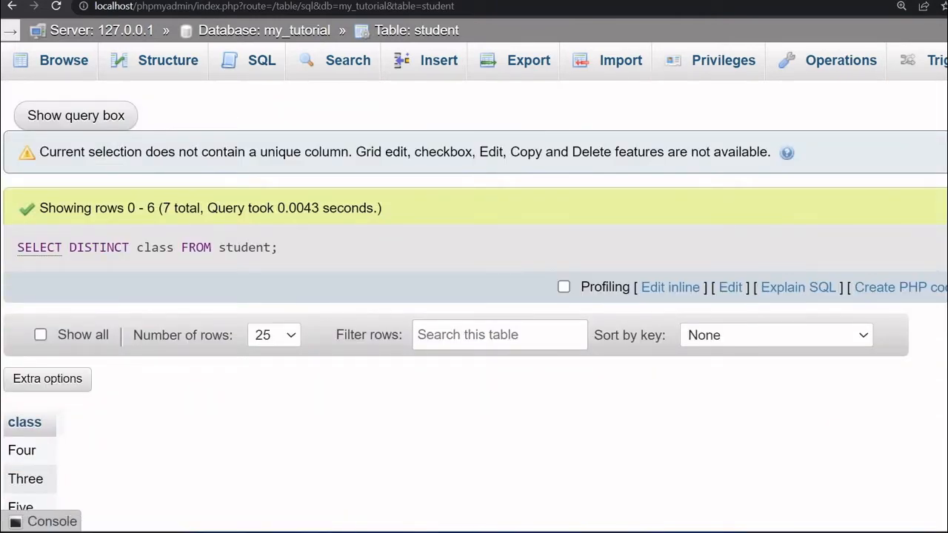
scroll("down", 3)
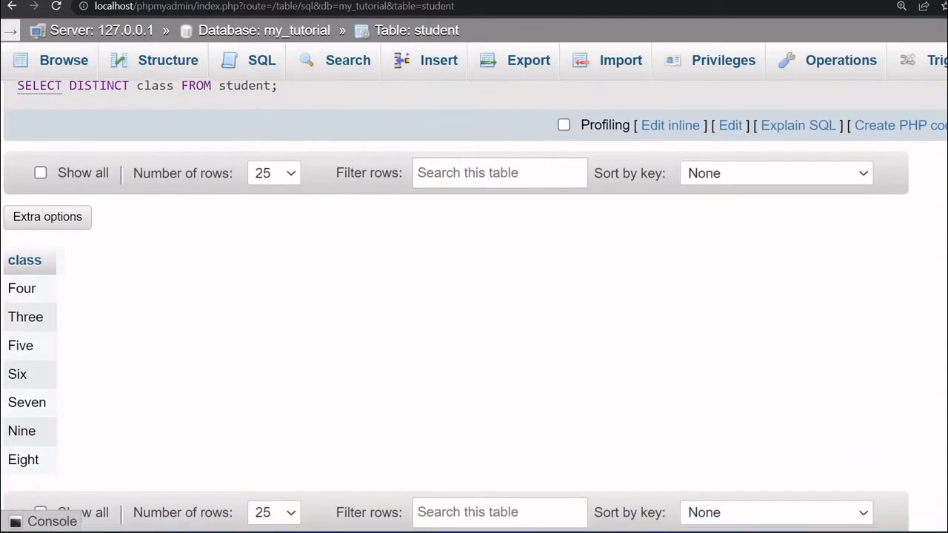
scroll("down", 3)
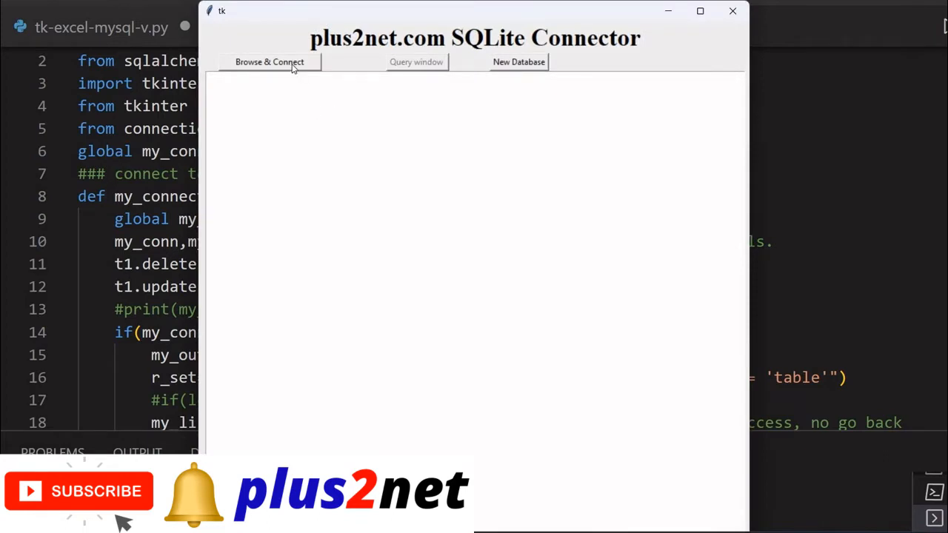
Step: Connect to the my_db database, select the student table, and launch the query window
left_click(270, 61)
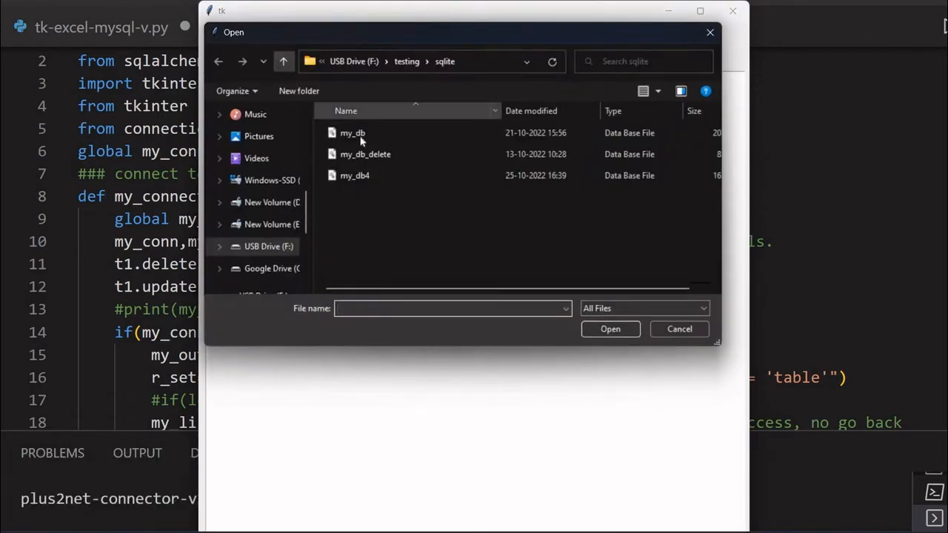
left_click(610, 329)
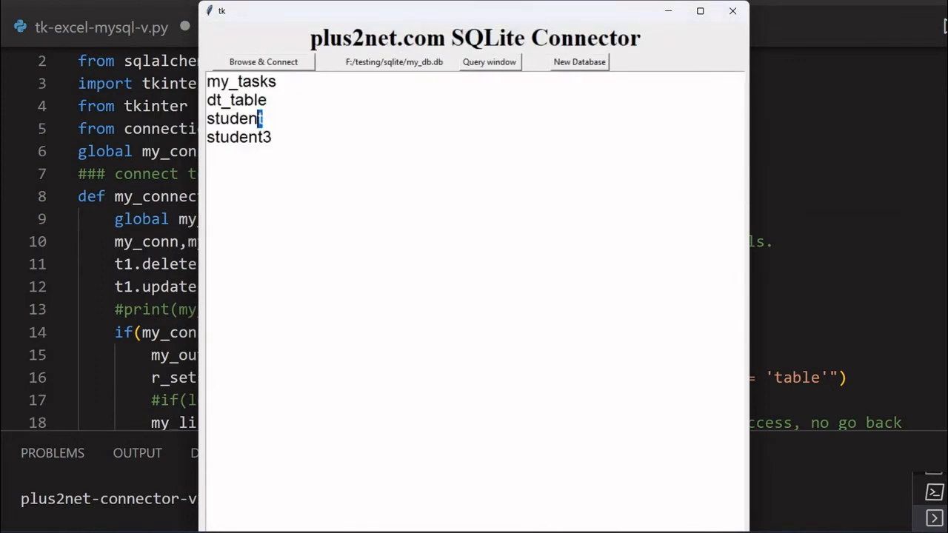
left_click(234, 119)
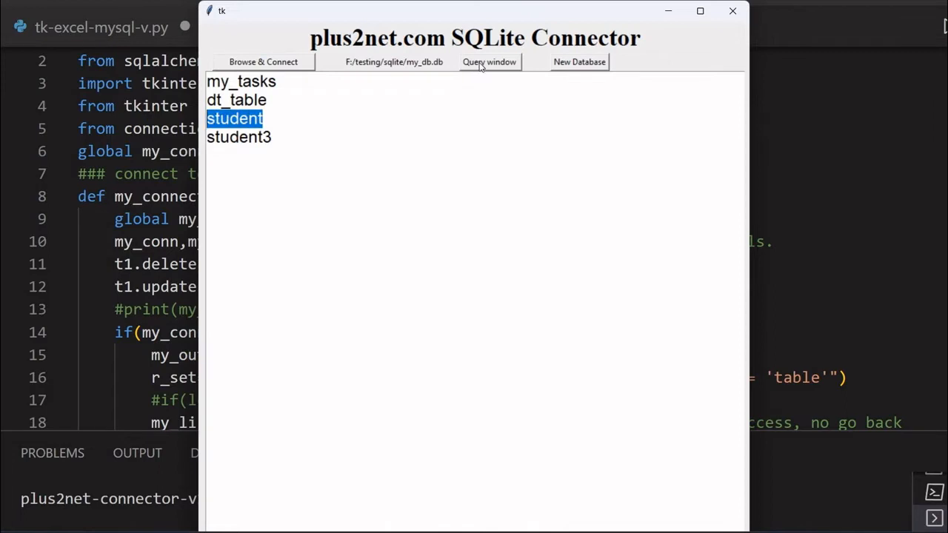
left_click(488, 62)
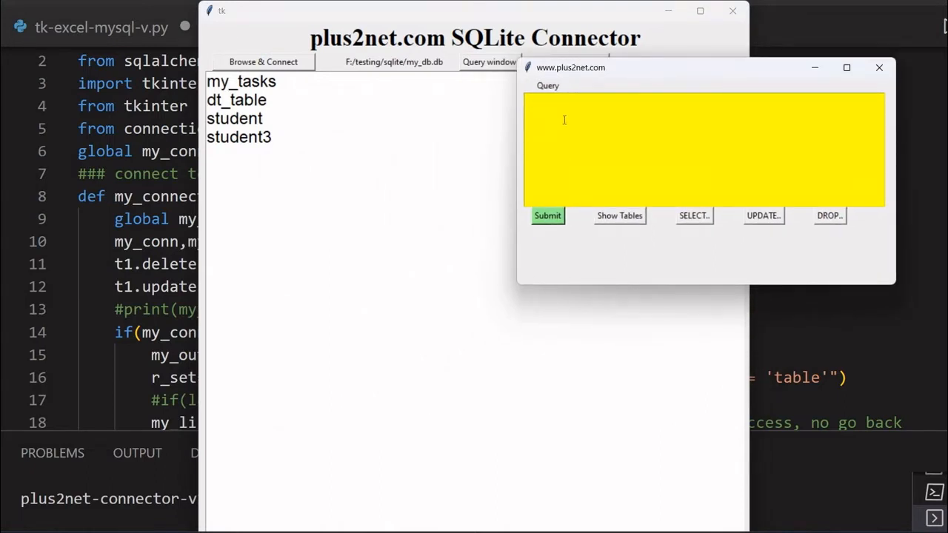
Step: Submit SELECT DISTINCT class FROM student, get seven classes, then start a count query
type("S")
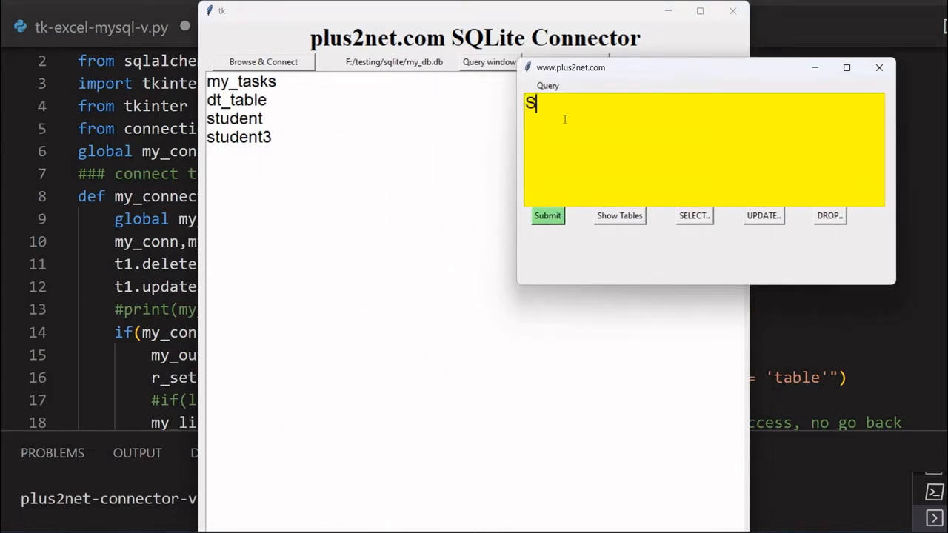
type("ELECT")
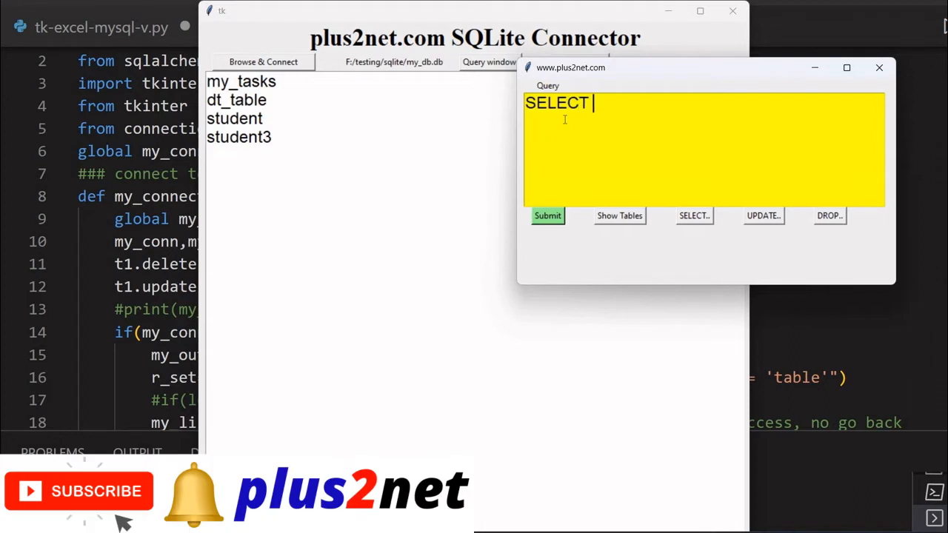
type("DIS")
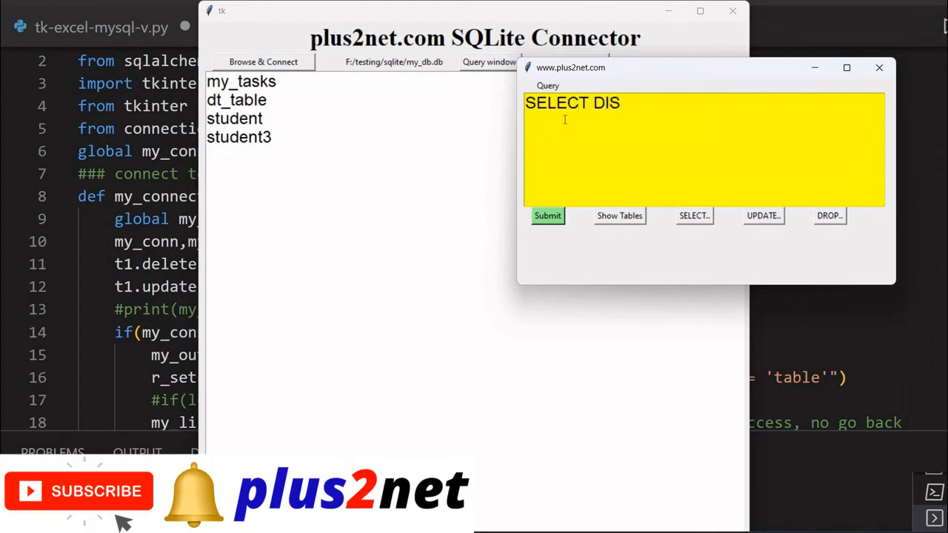
type("TINCT class FR")
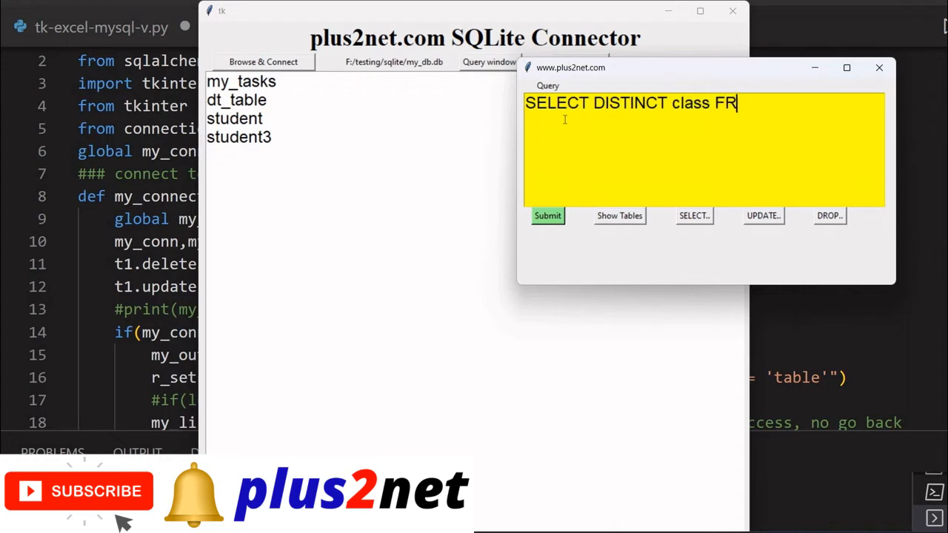
type("OM student")
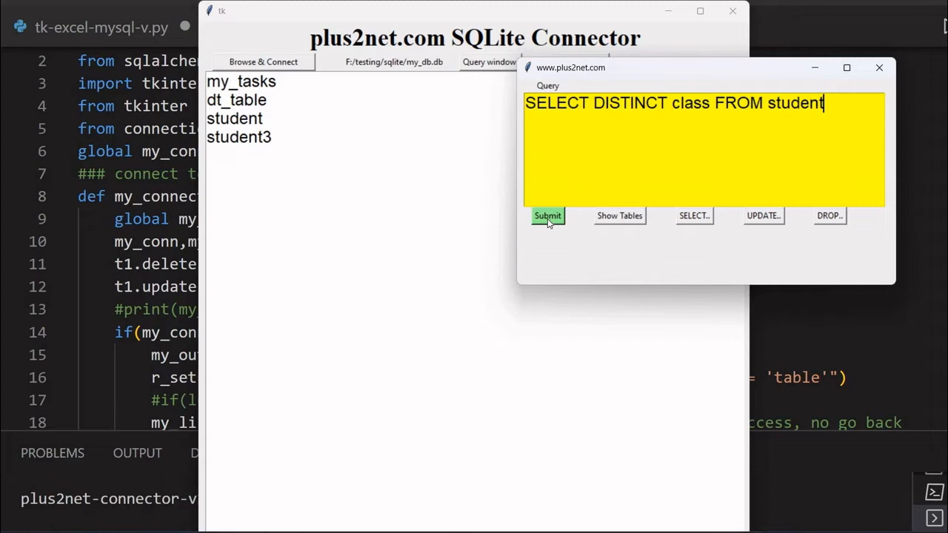
left_click(547, 216)
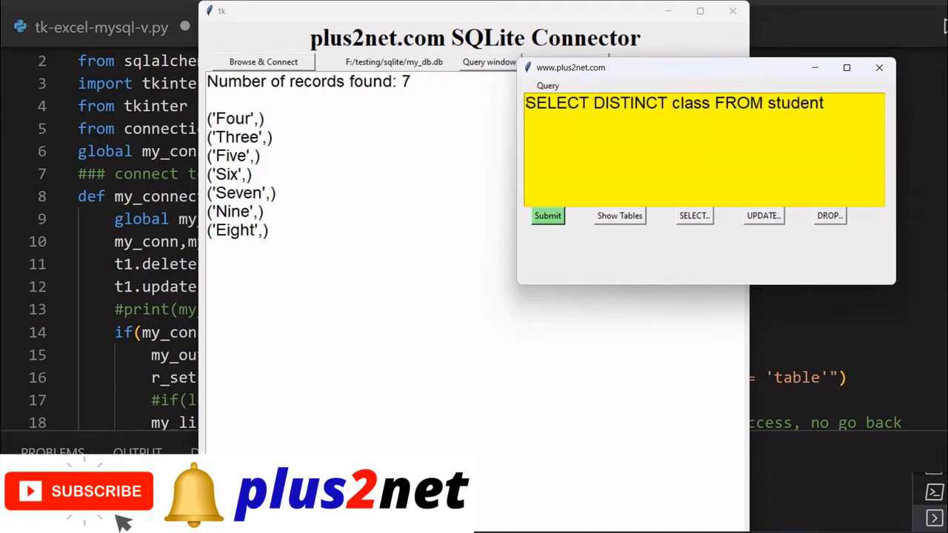
type("count(")
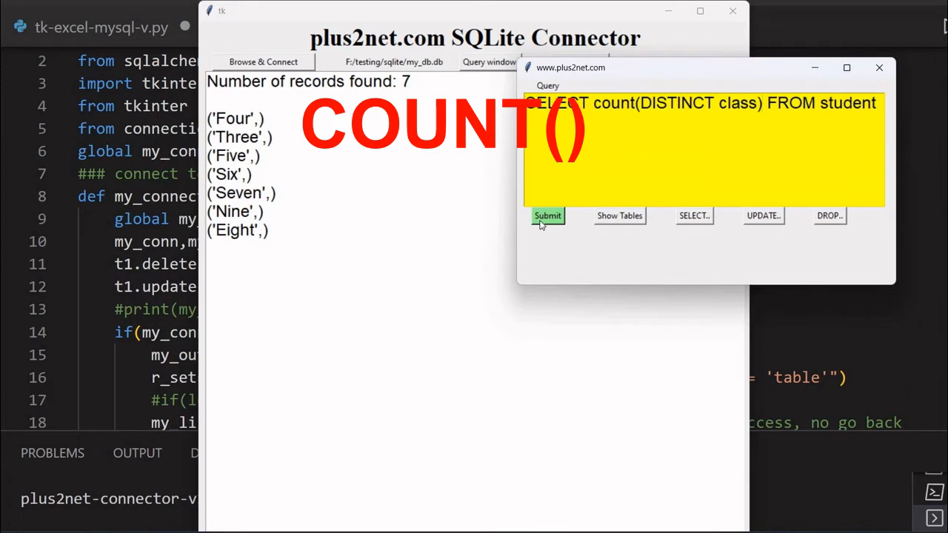
Step: Submit SELECT count(DISTINCT class) FROM student for a result of 7, then switch to phpMyAdmin
left_click(547, 215)
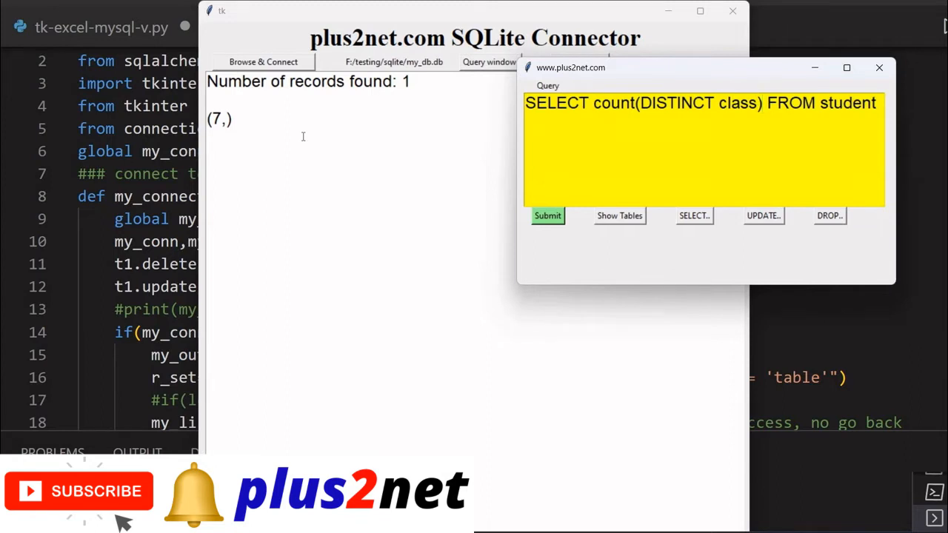
left_click(761, 103)
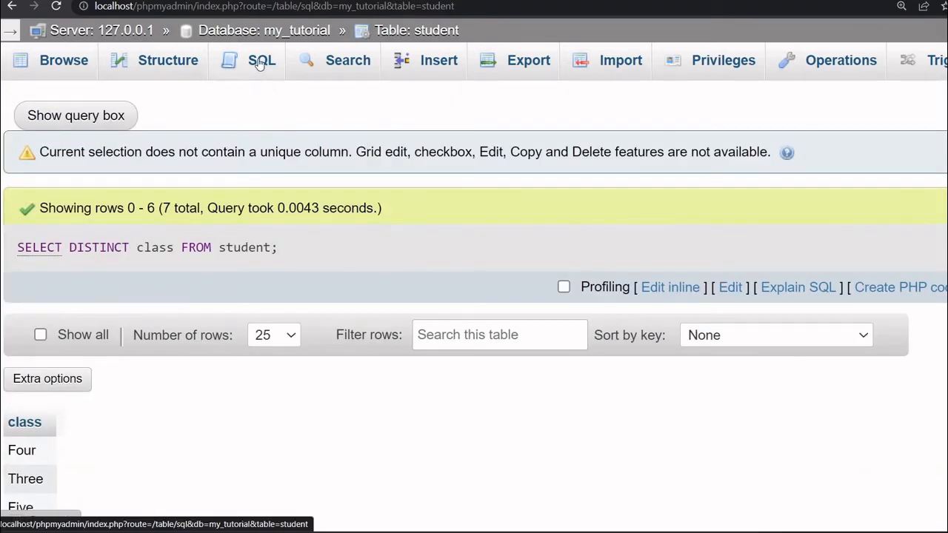
Step: Write and run SELECT COUNT(DISTINCT class) FROM student in phpMyAdmin, returning 7
left_click(260, 60)
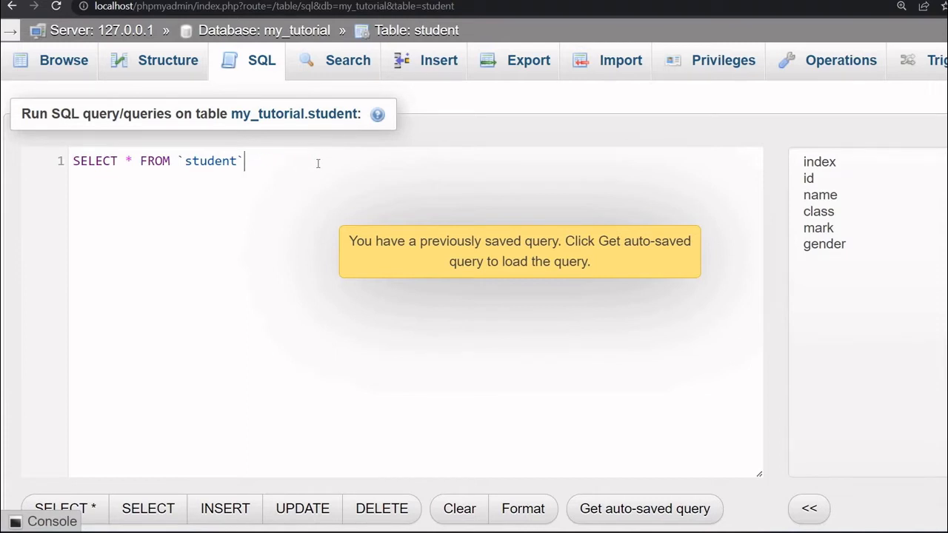
type("CO")
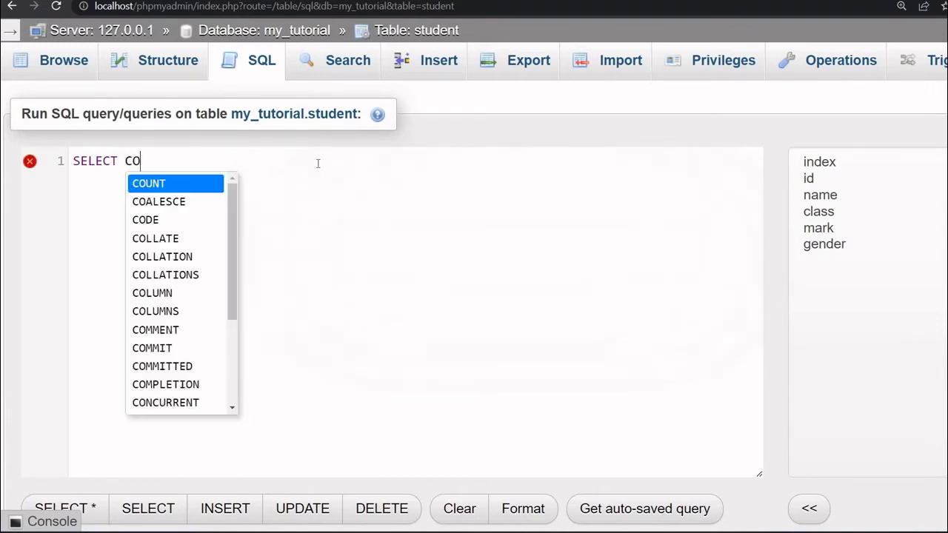
left_click(148, 184)
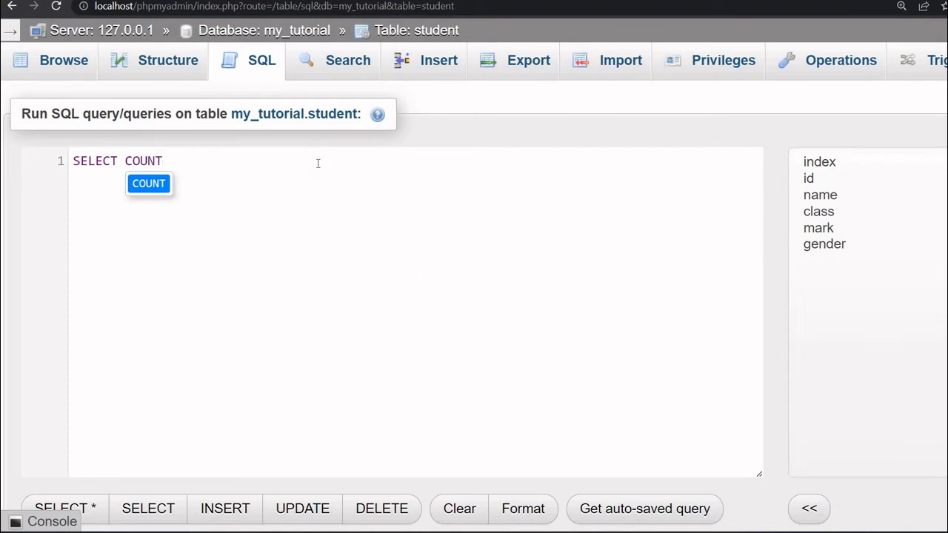
type("(DISTI")
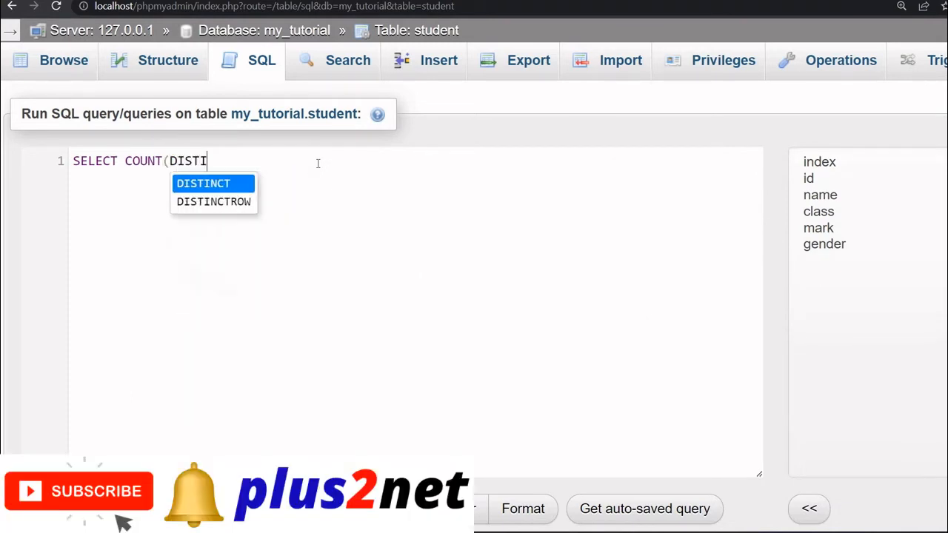
type("NCT cl")
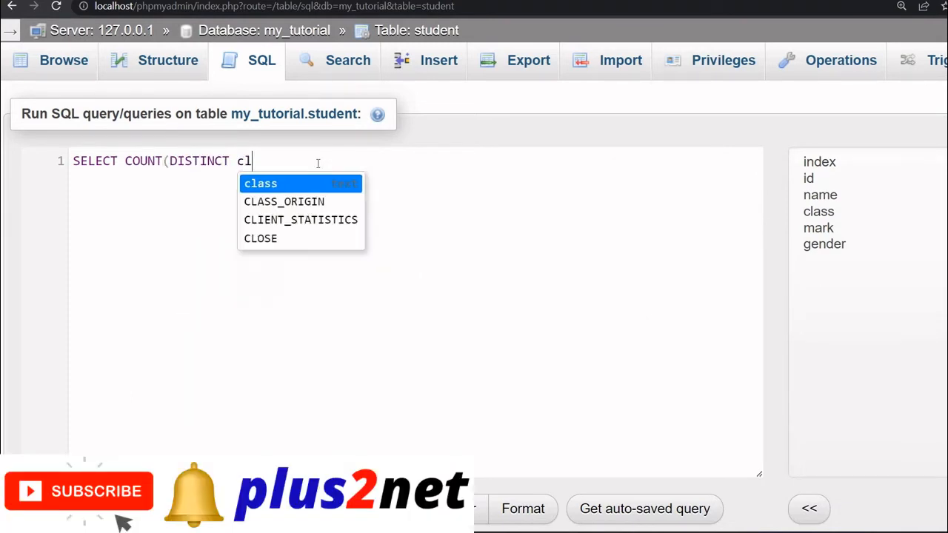
left_click(260, 183)
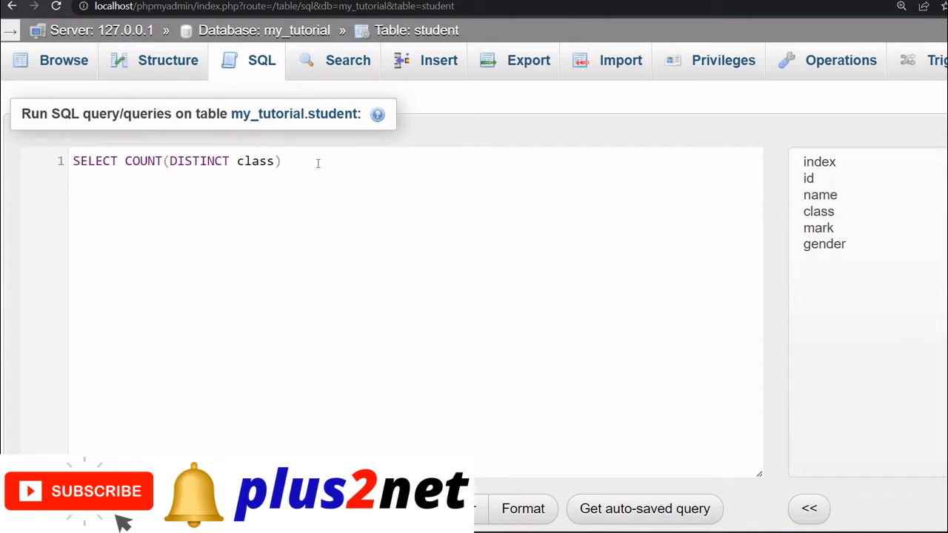
type("FROM")
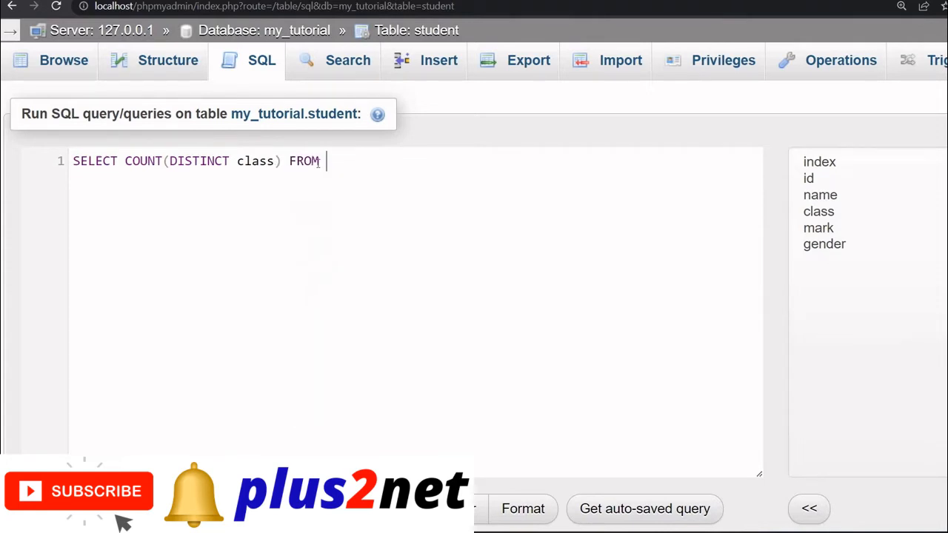
type("student")
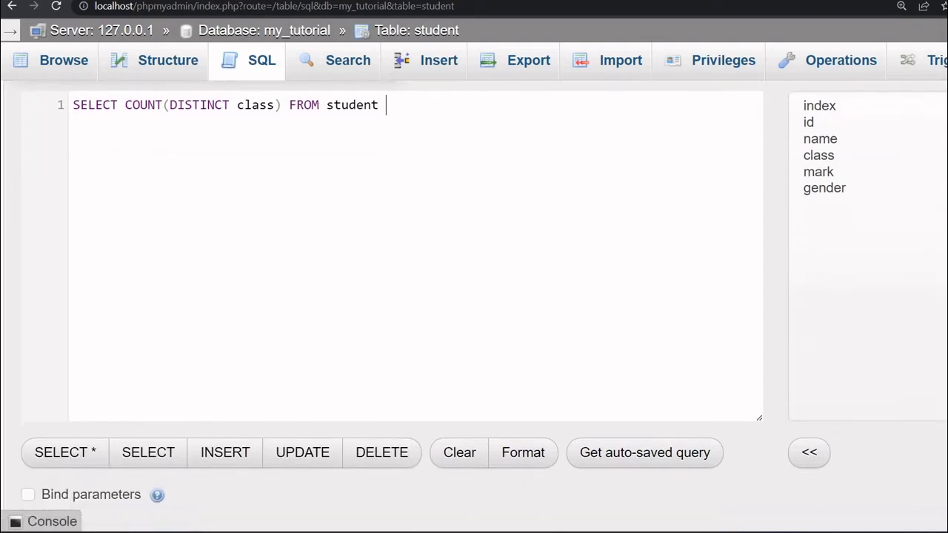
scroll("down", 3)
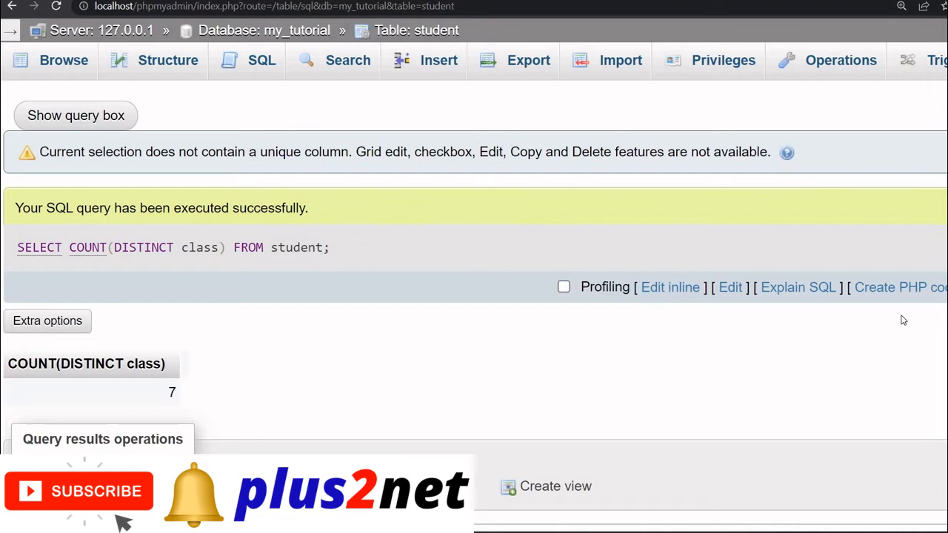
mouse_move(731, 287)
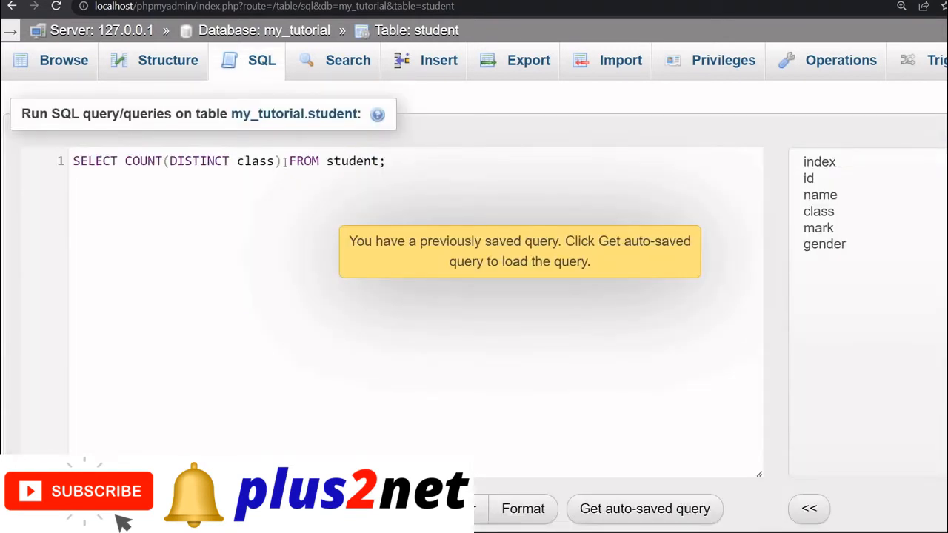
Step: Add the alias 'as numbers' to the count and view the numbers column showing 7
type("as")
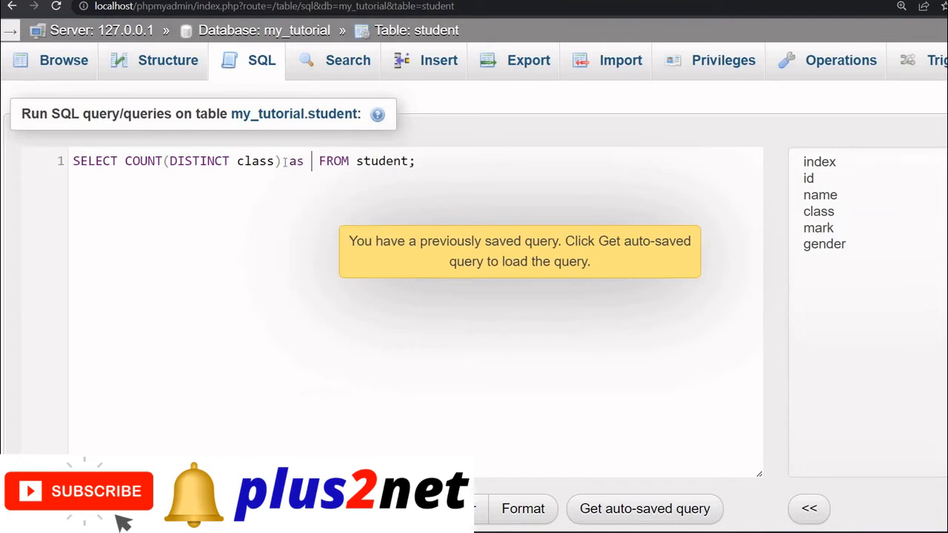
type("_nu")
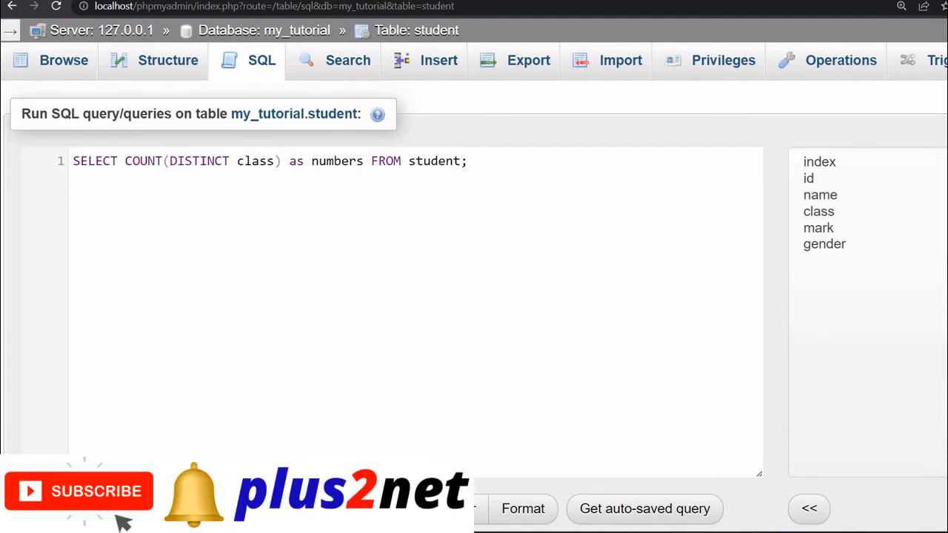
scroll("down", 3)
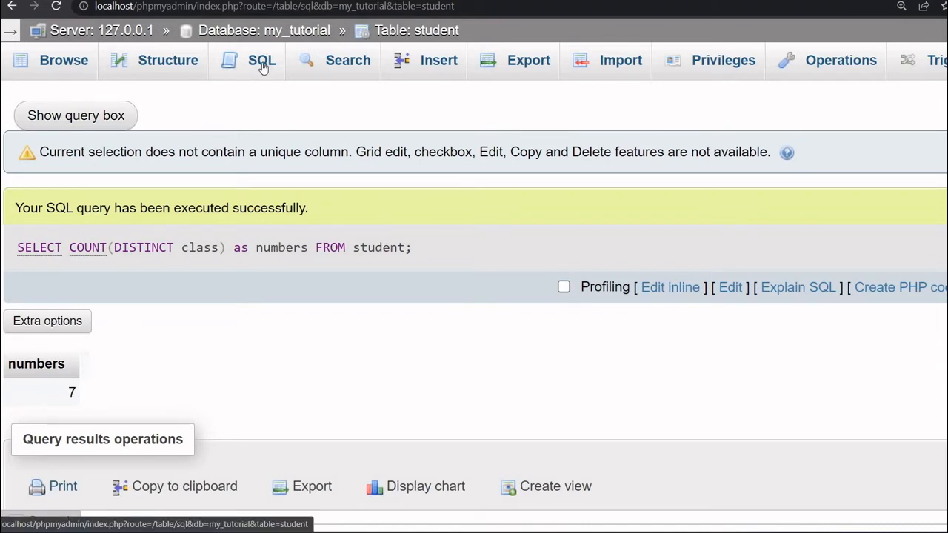
Step: Run SELECT DISTINCT class, gender FROM student, review 12 combinations, and reopen the query
left_click(262, 60)
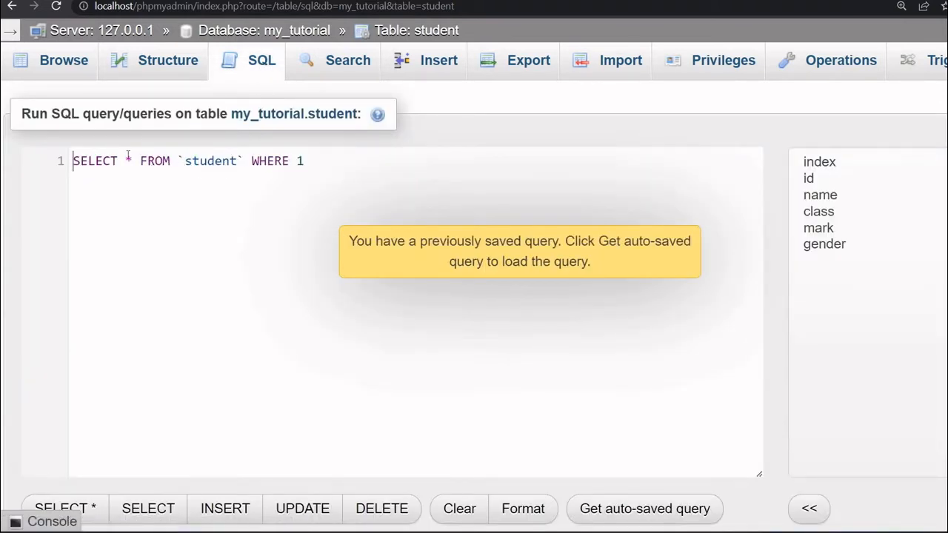
type("DI")
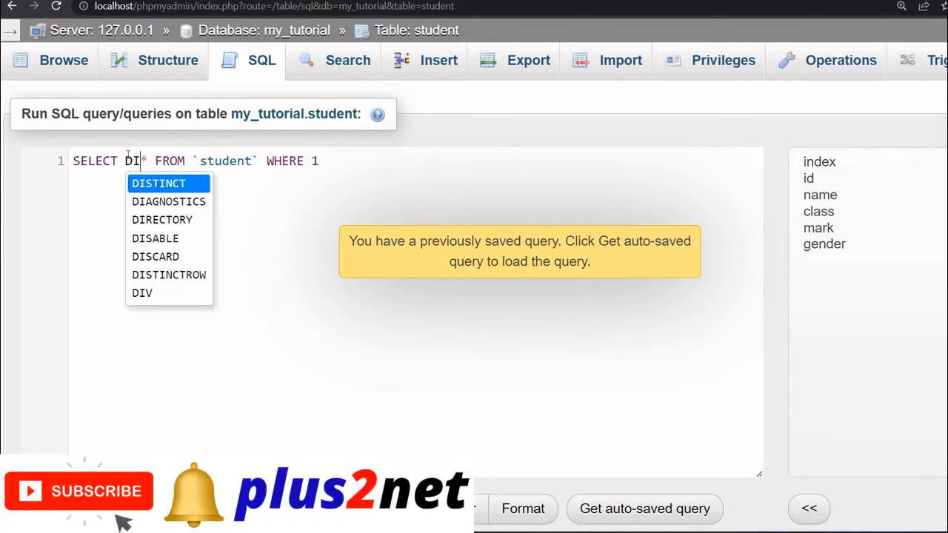
left_click(158, 183)
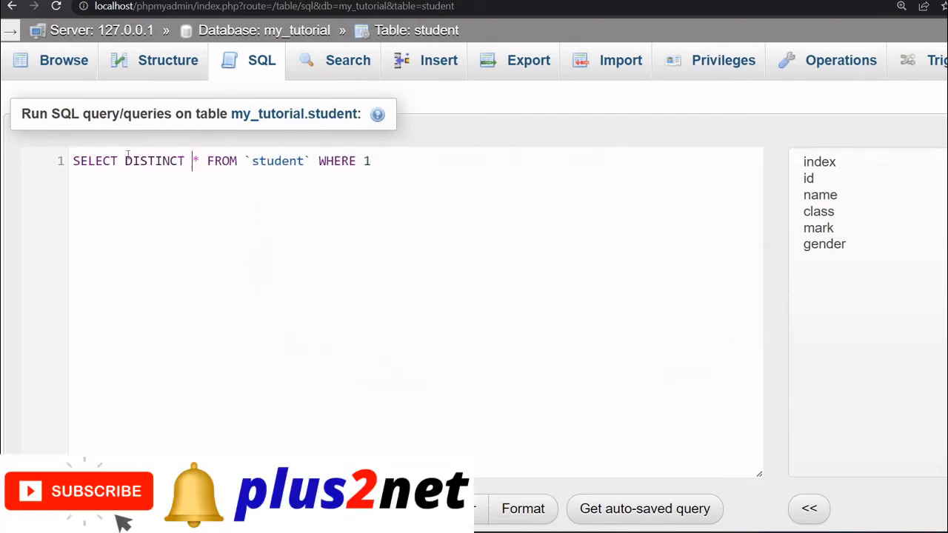
type("class,gender")
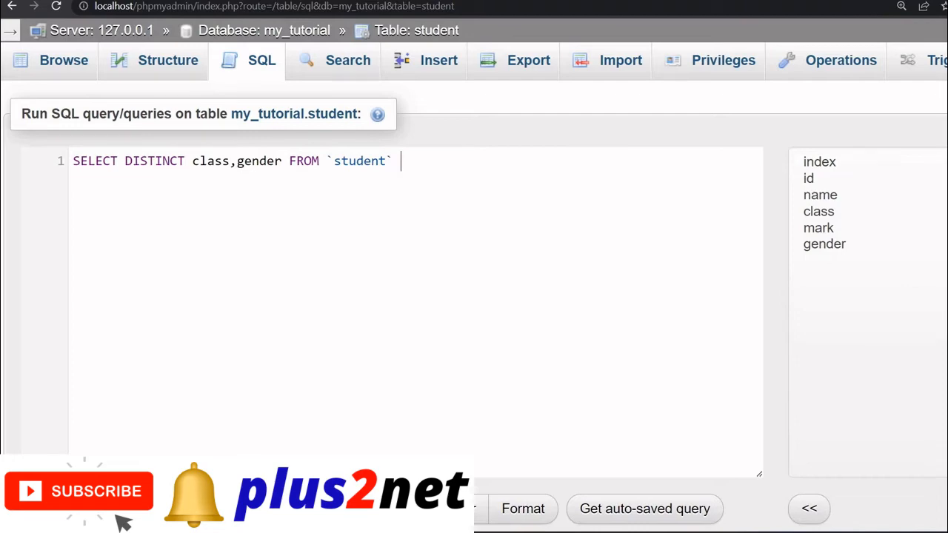
scroll("down", 3)
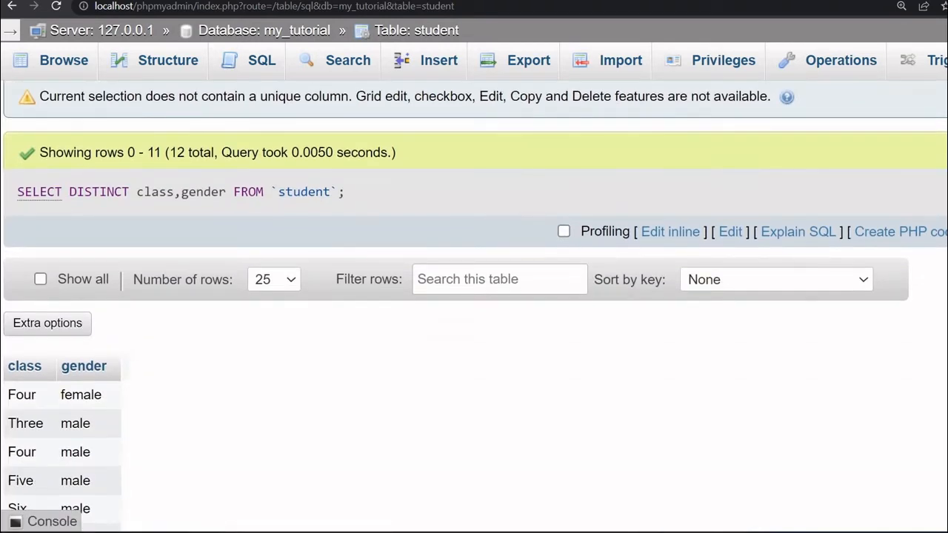
scroll("down", 3)
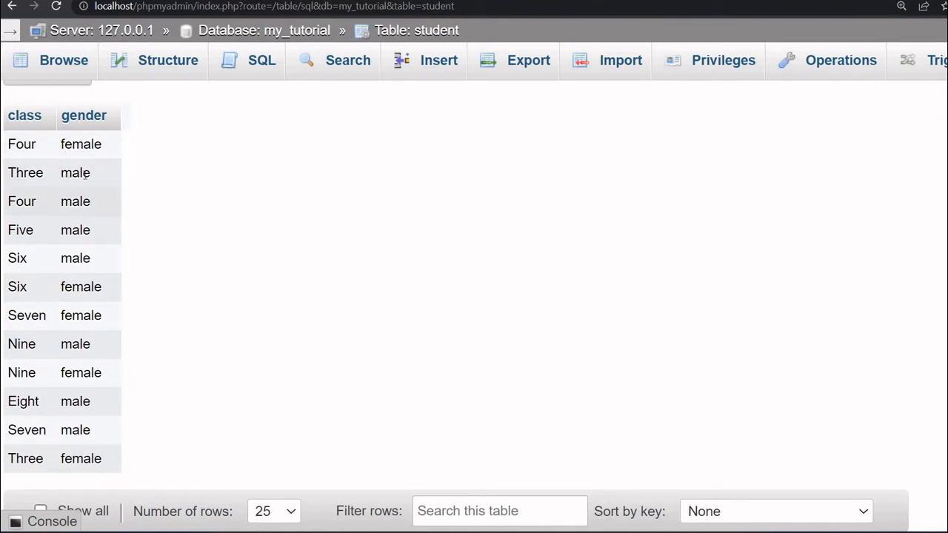
mouse_move(22, 201)
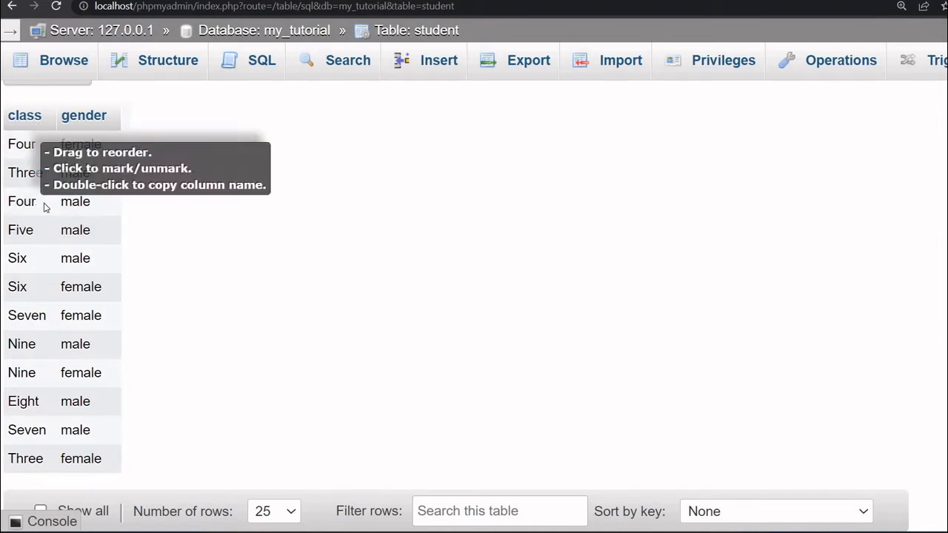
mouse_move(53, 321)
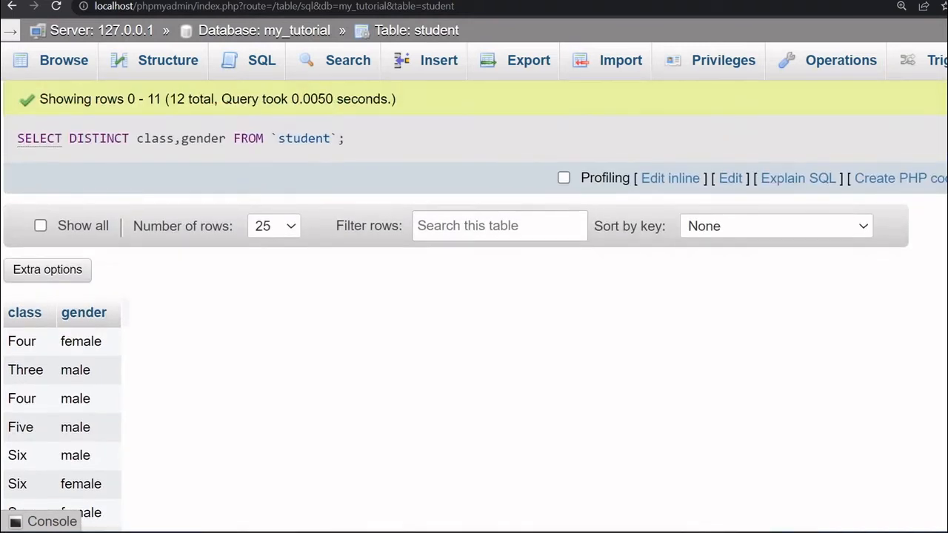
left_click(730, 179)
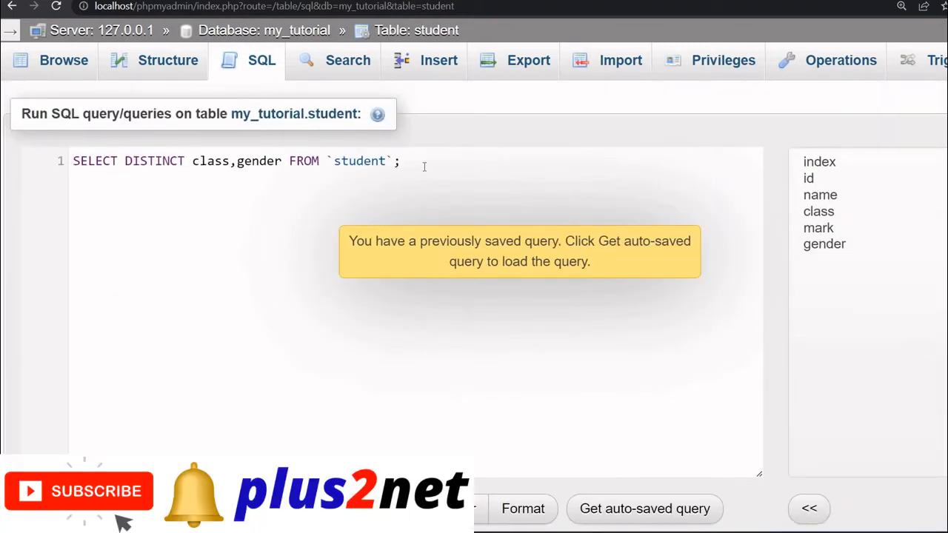
Step: Replace the semicolon with ORDER BY class and view the 12 combinations sorted by class
key("Backspace")
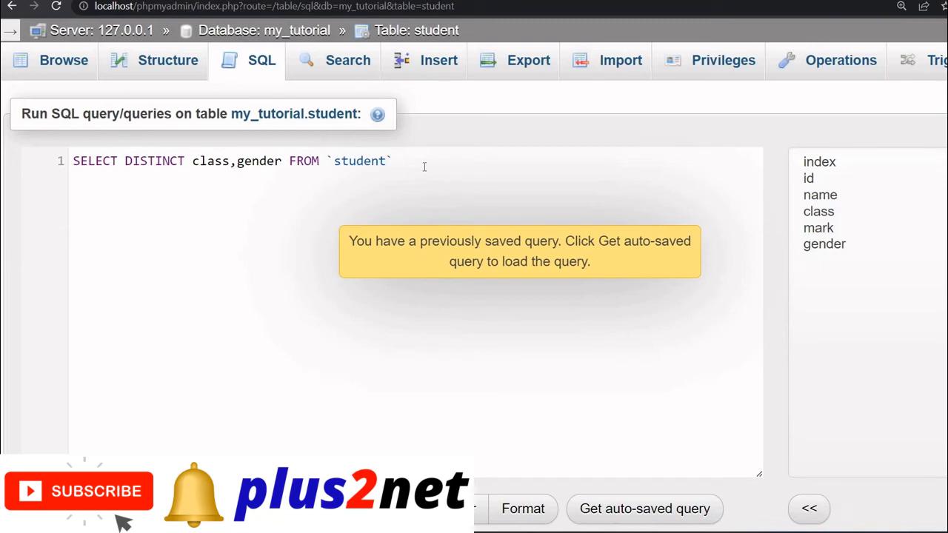
type("ORD")
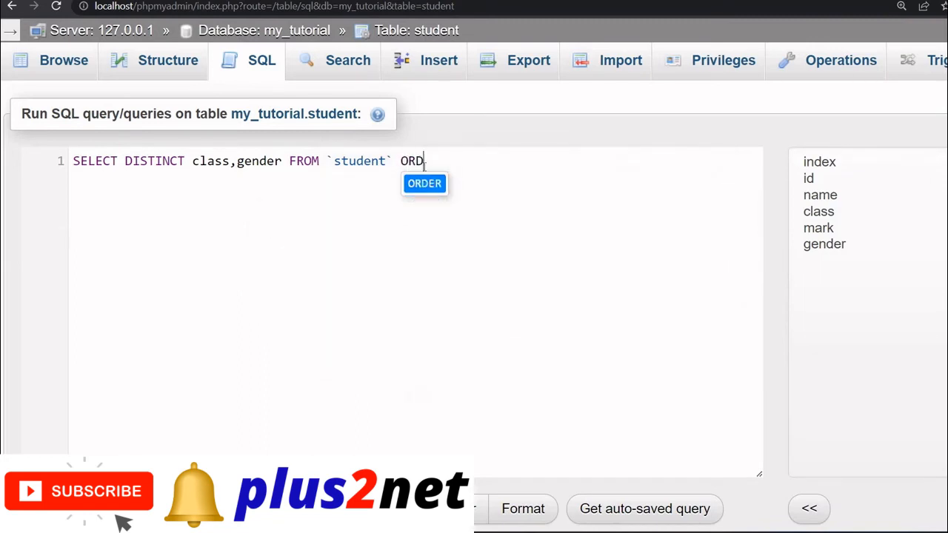
type("ER BY")
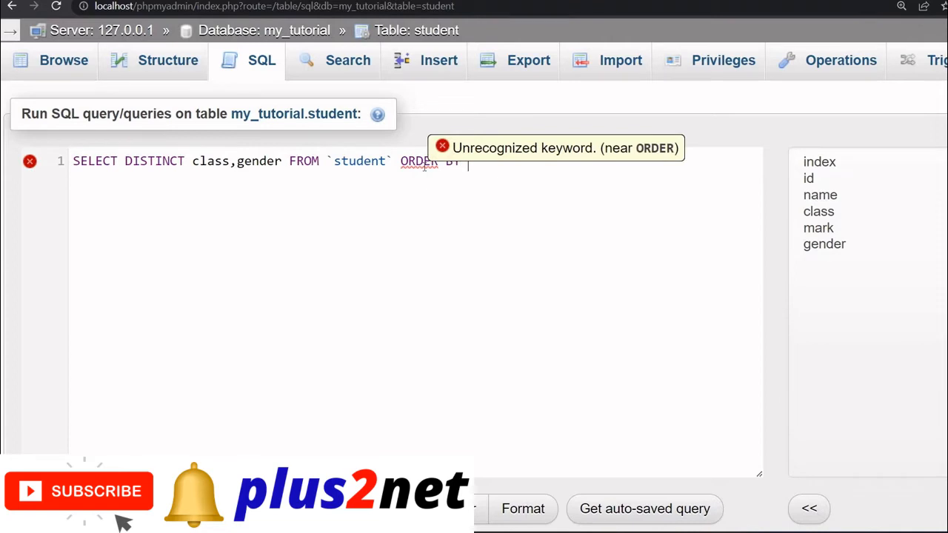
type("c")
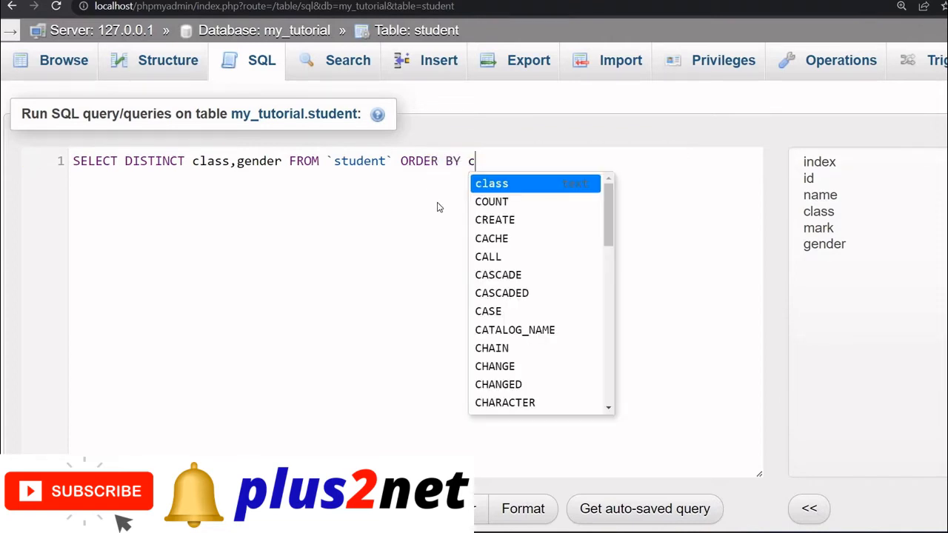
type("lass")
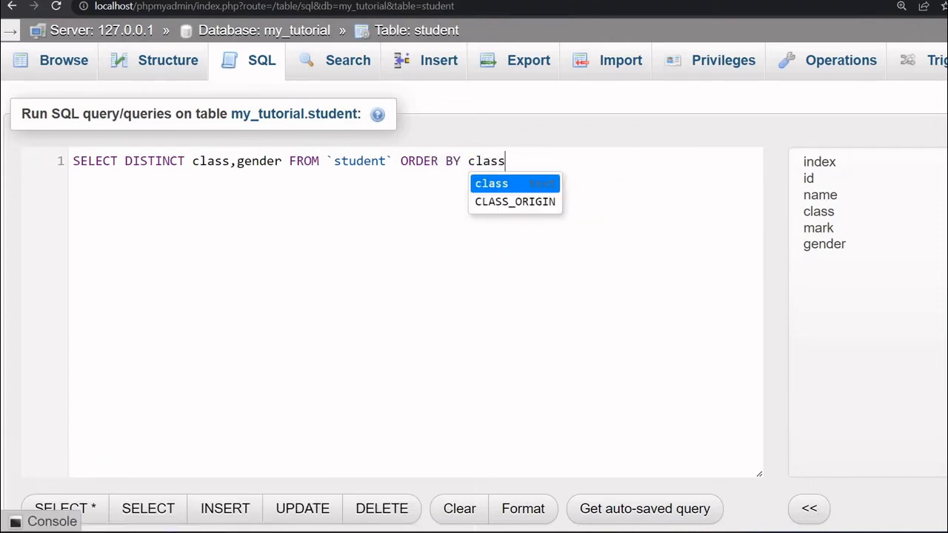
scroll("down", 3)
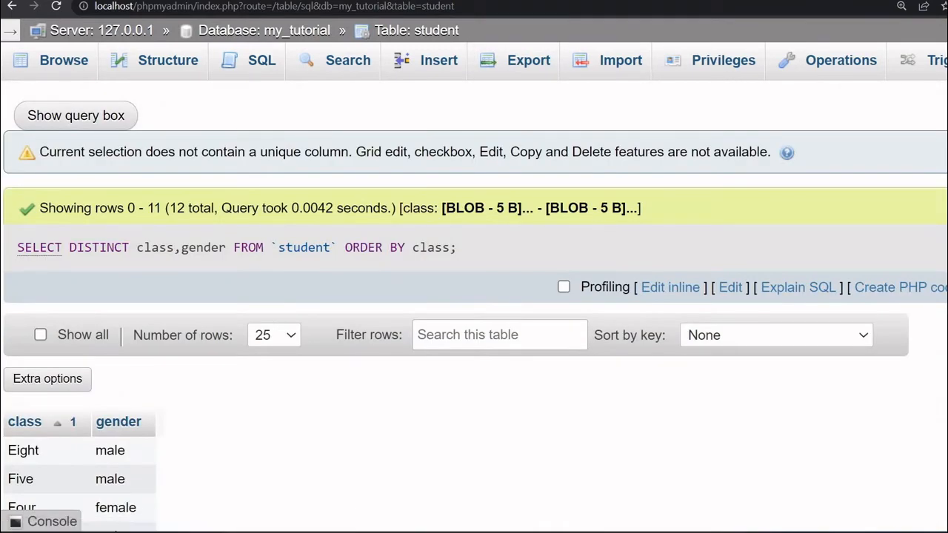
scroll("down", 3)
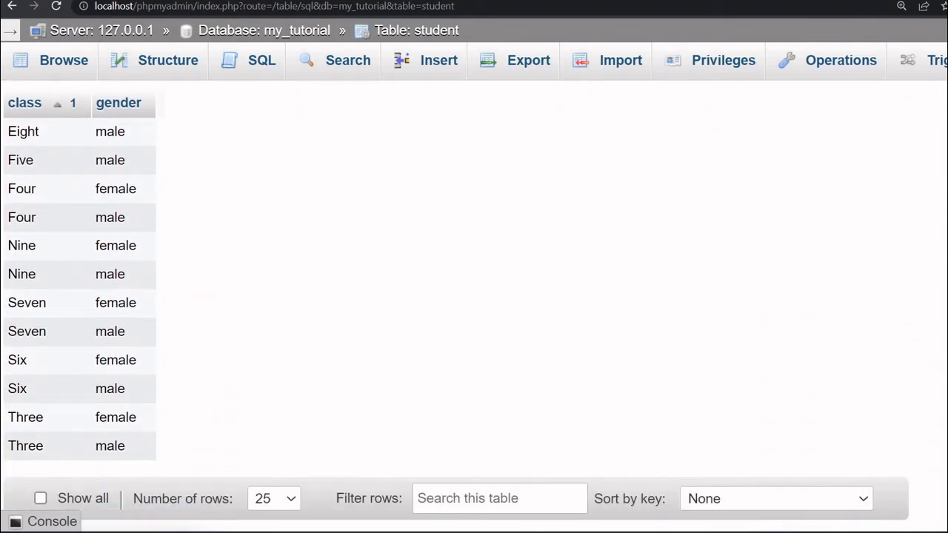
scroll("down", 3)
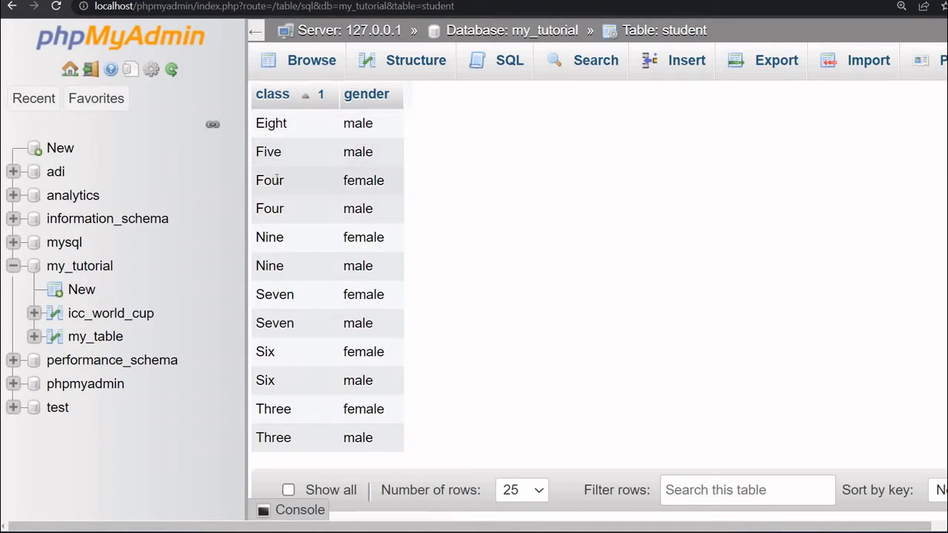
mouse_move(476, 183)
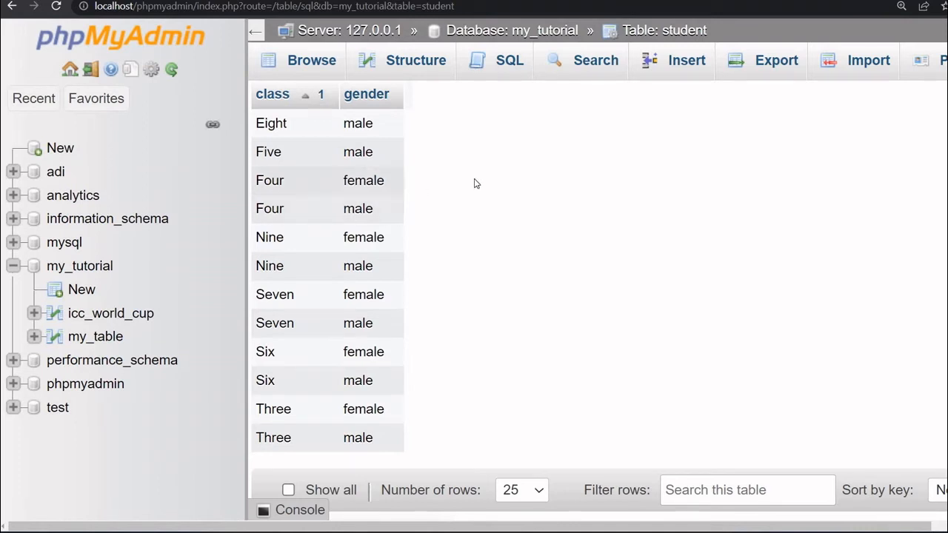
mouse_move(426, 190)
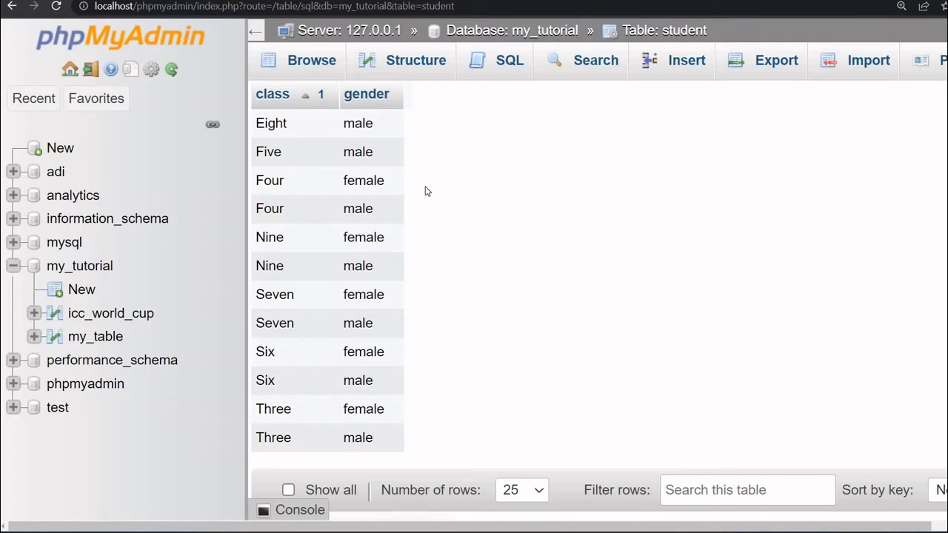
mouse_move(330, 238)
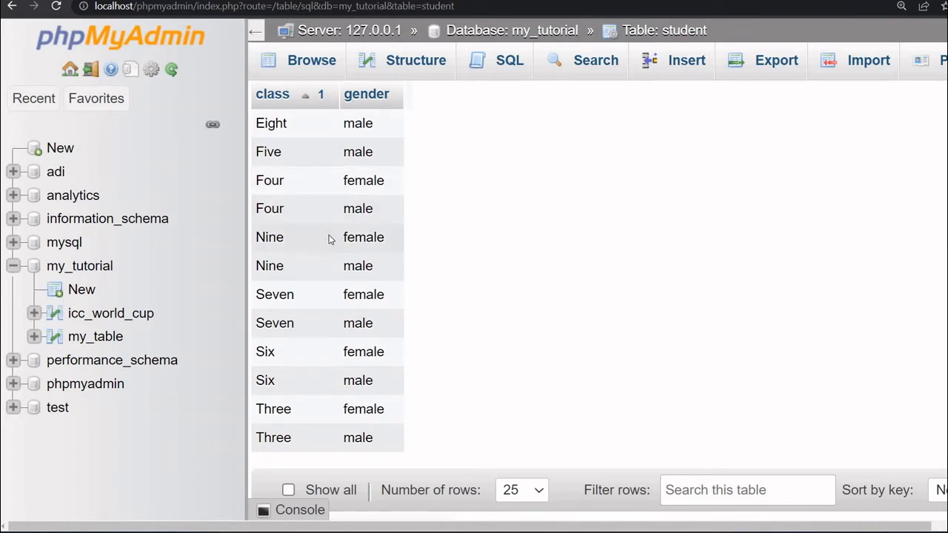
mouse_move(312, 432)
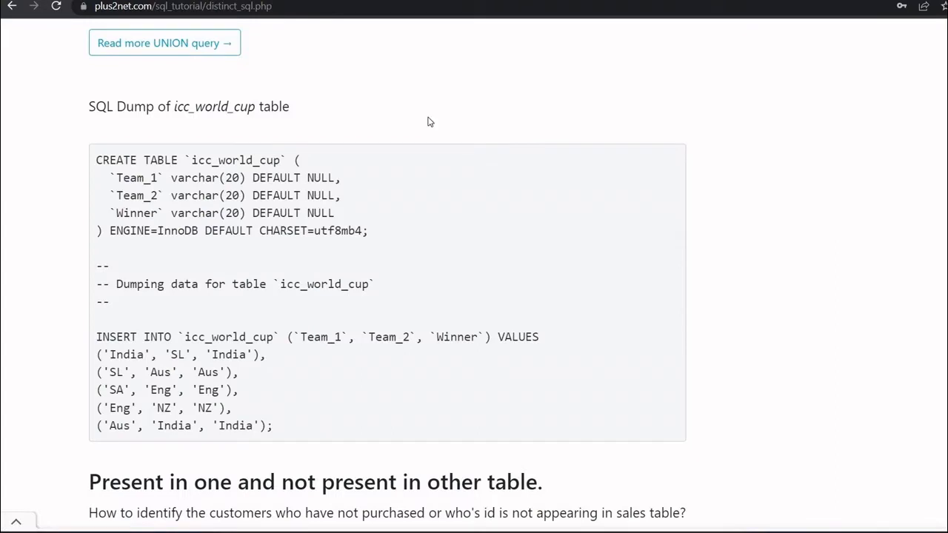
mouse_move(273, 26)
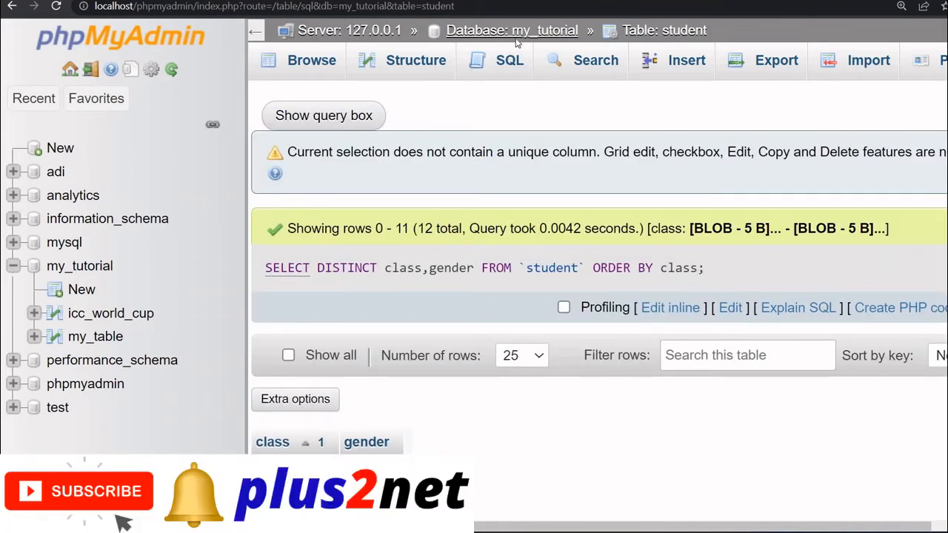
Step: Return to my_tutorial's table list and browse the five icc_world_cup rows
left_click(512, 30)
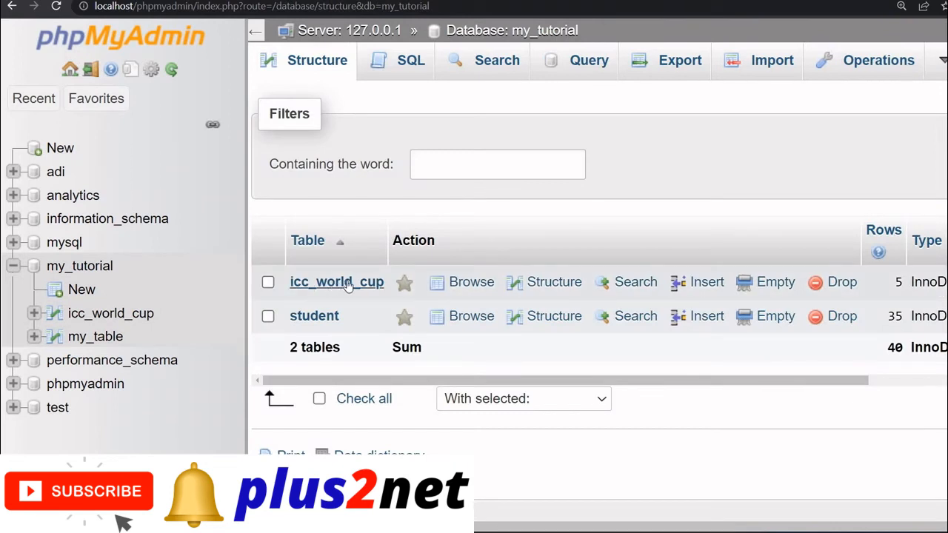
mouse_move(400, 283)
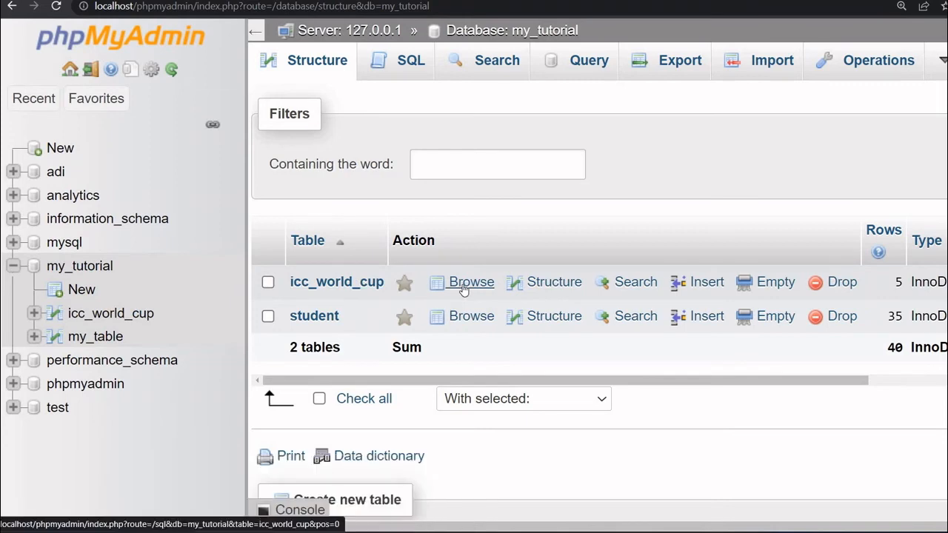
left_click(471, 281)
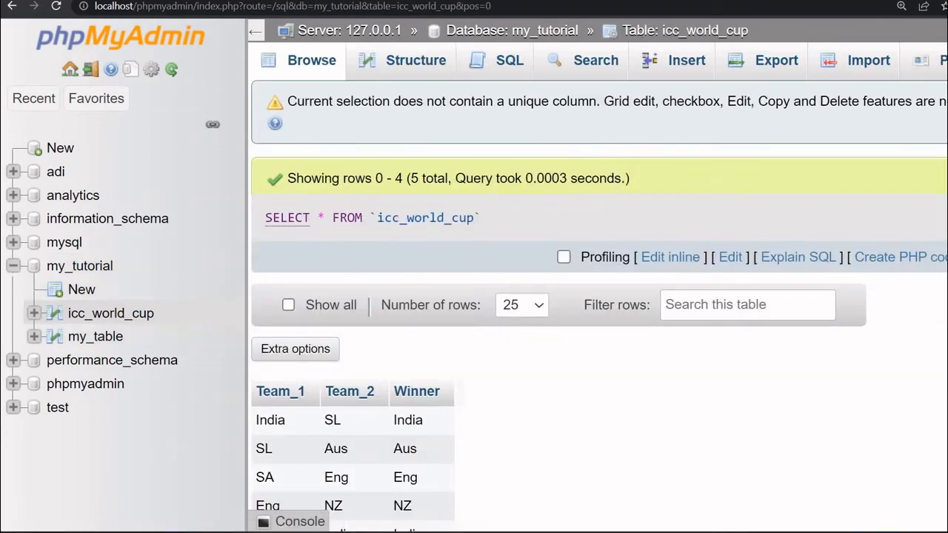
scroll("down", 3)
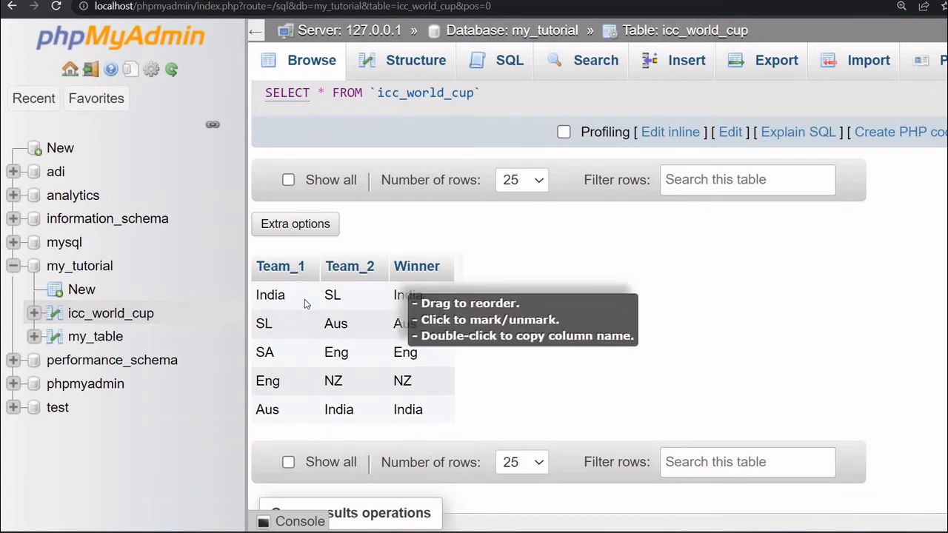
mouse_move(548, 295)
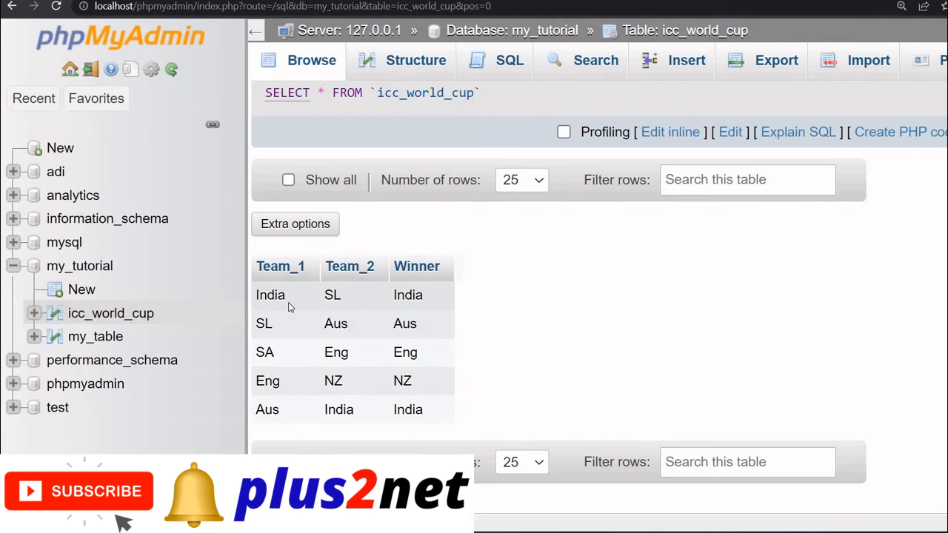
mouse_move(325, 393)
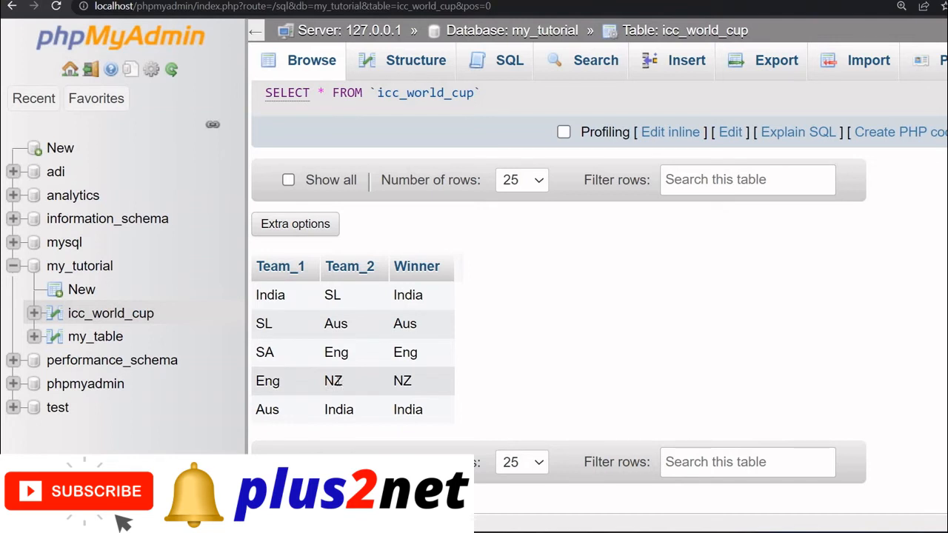
mouse_move(288, 394)
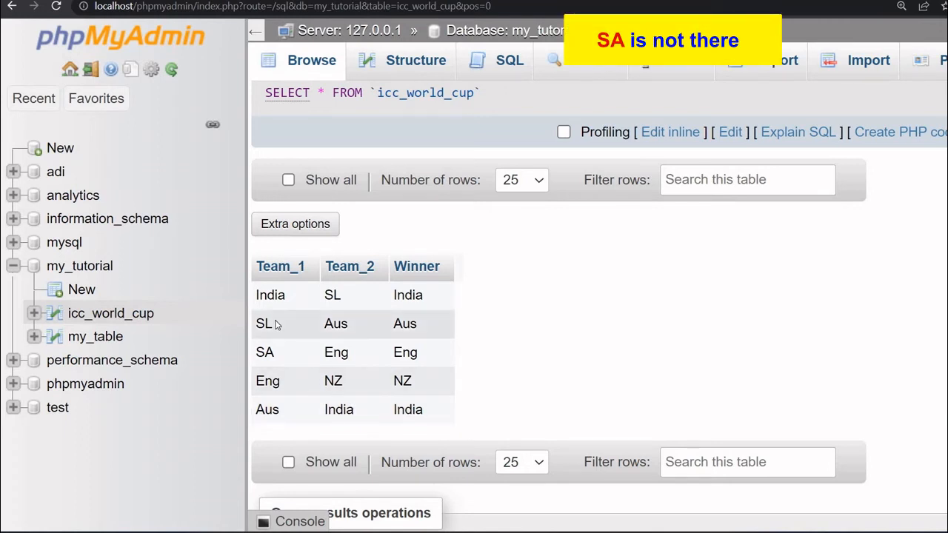
mouse_move(328, 316)
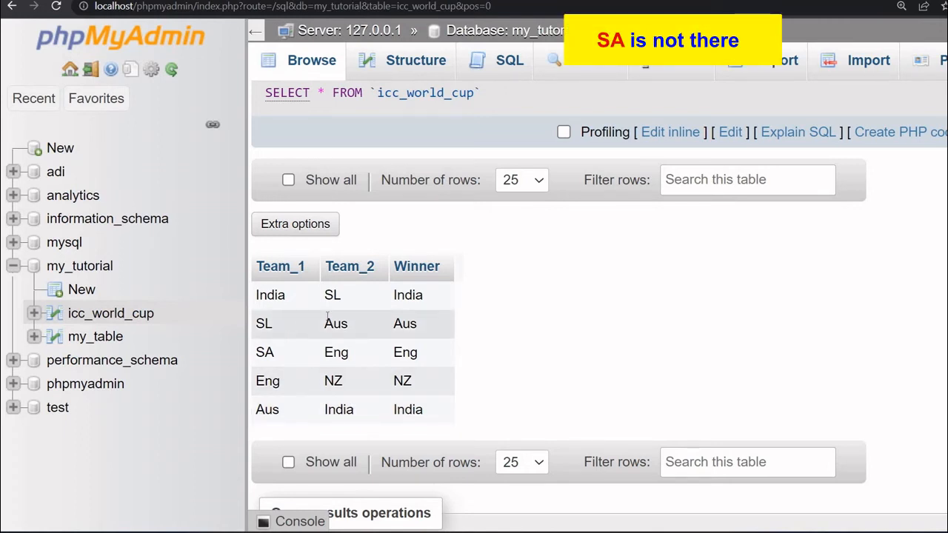
mouse_move(567, 340)
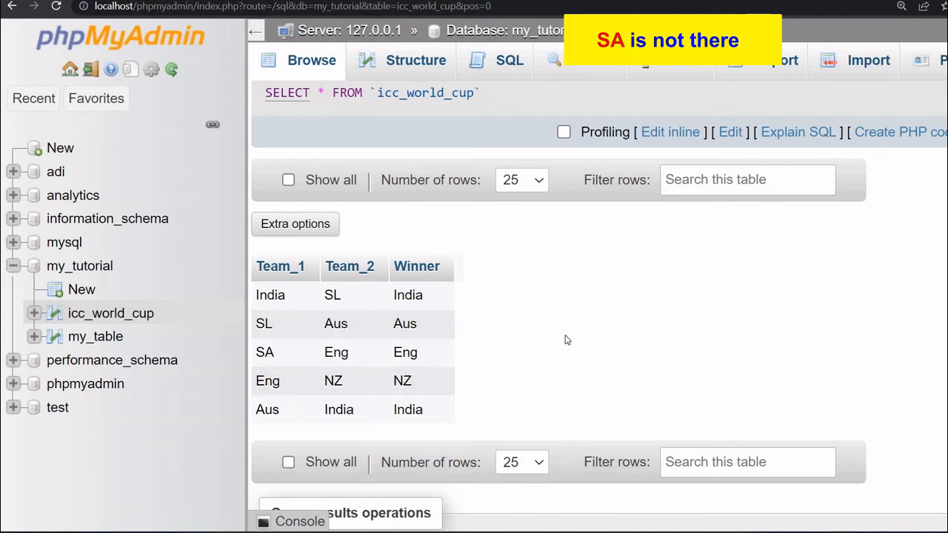
mouse_move(322, 328)
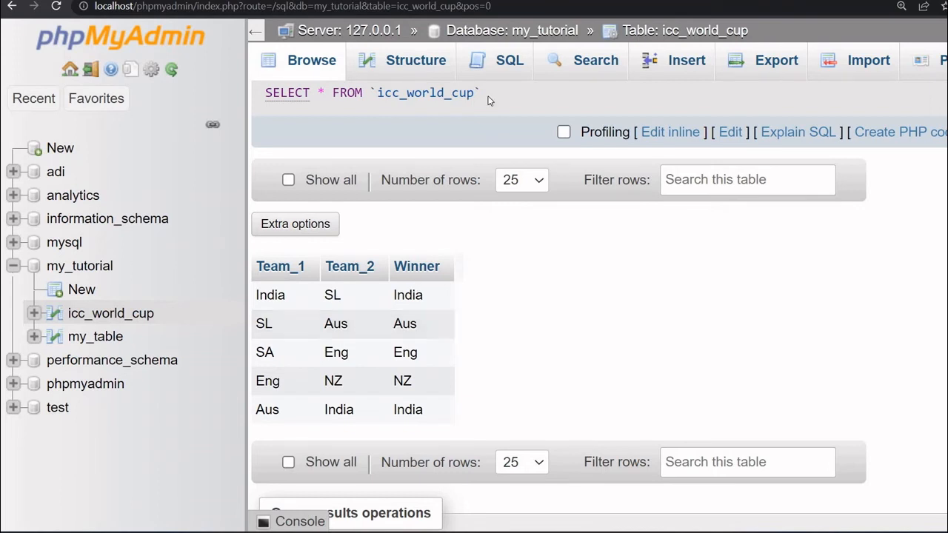
mouse_move(509, 60)
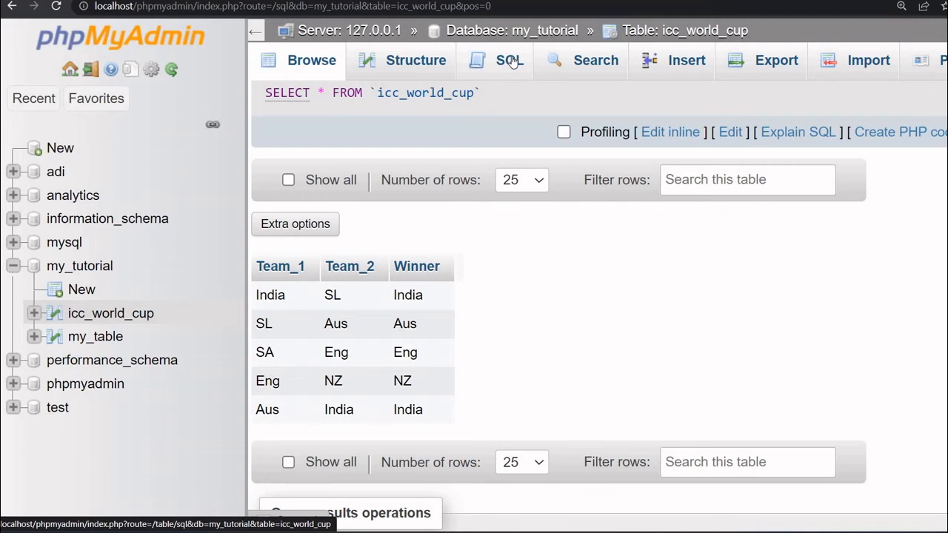
Step: Start the icc_world_cup query as SELECT DISTINCT(Team_1) using autocomplete suggestions
left_click(508, 60)
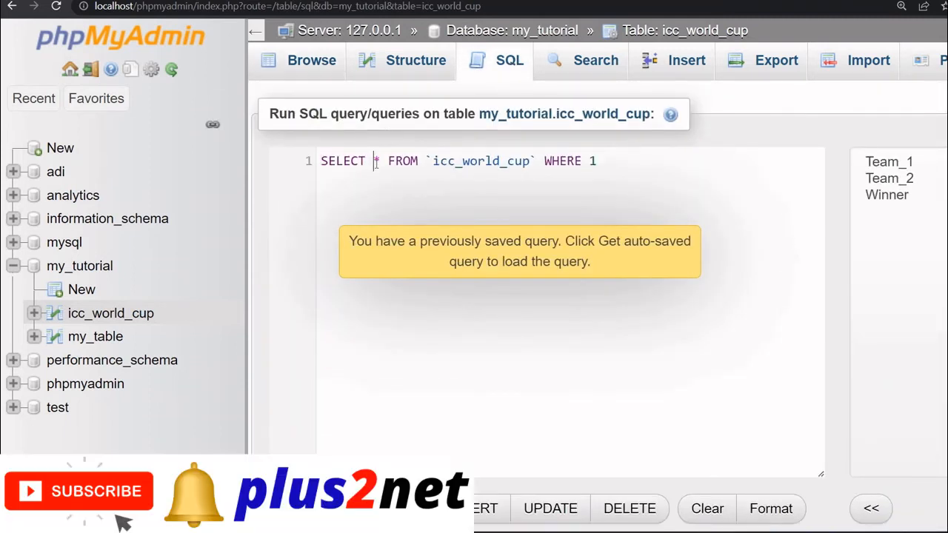
type("DIST")
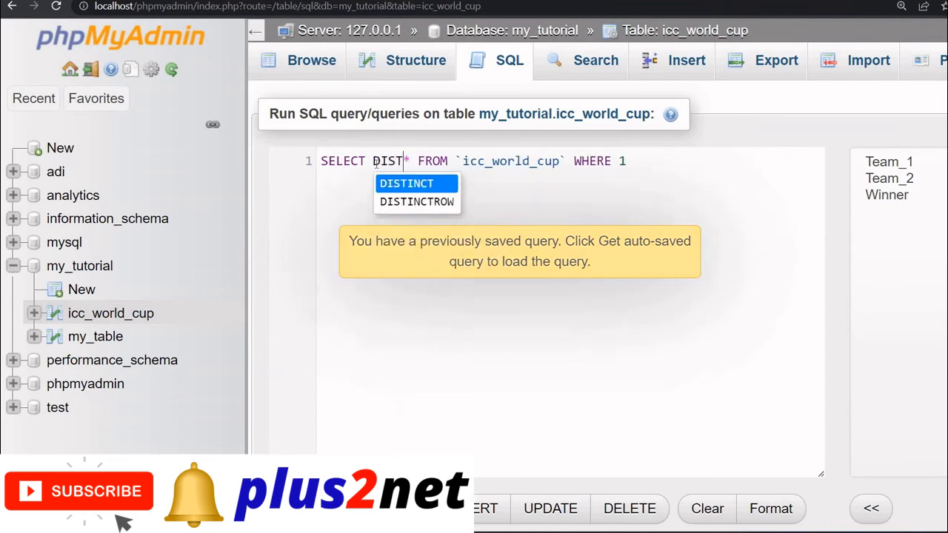
left_click(407, 183)
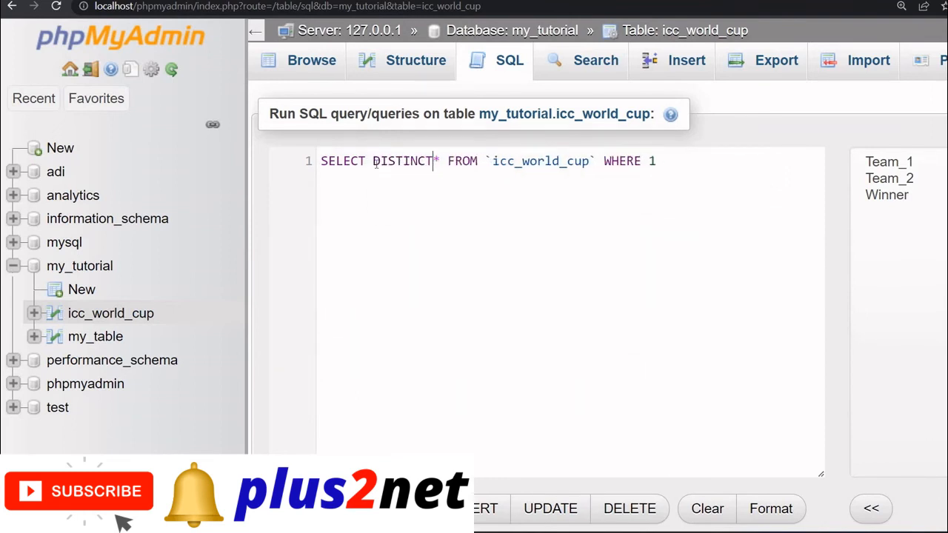
type("(Team_")
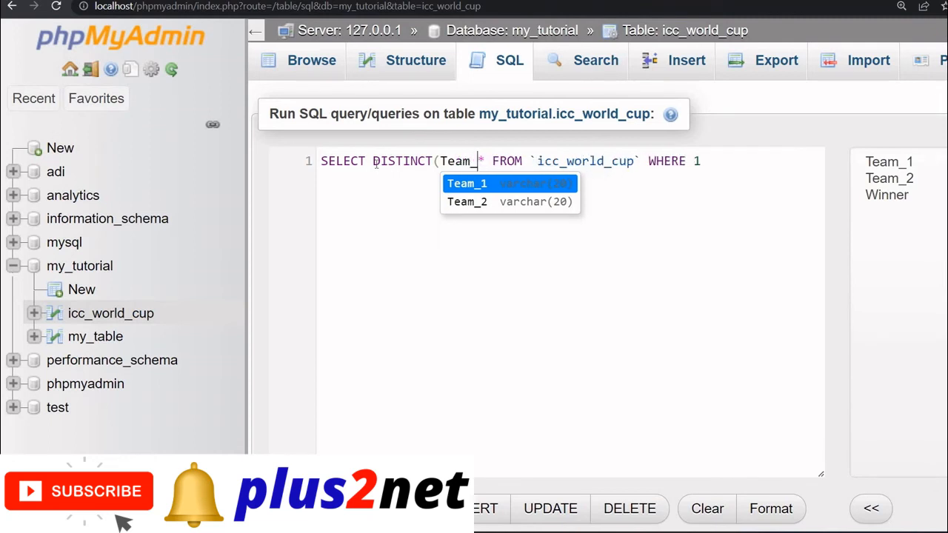
left_click(467, 183)
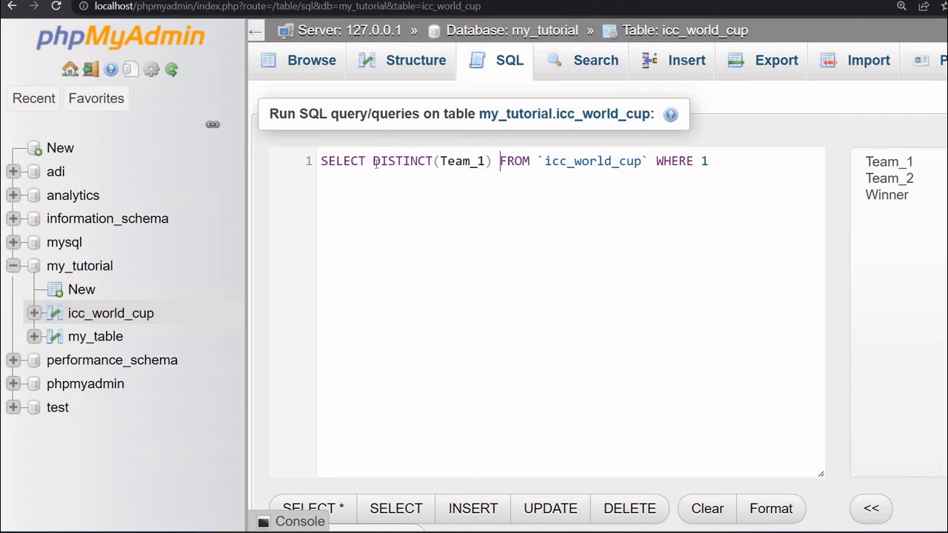
Step: Replace WHERE 1 with UNION SELECT DISTINCT(Team_2) FROM `icc_world_cup`
left_click(707, 161)
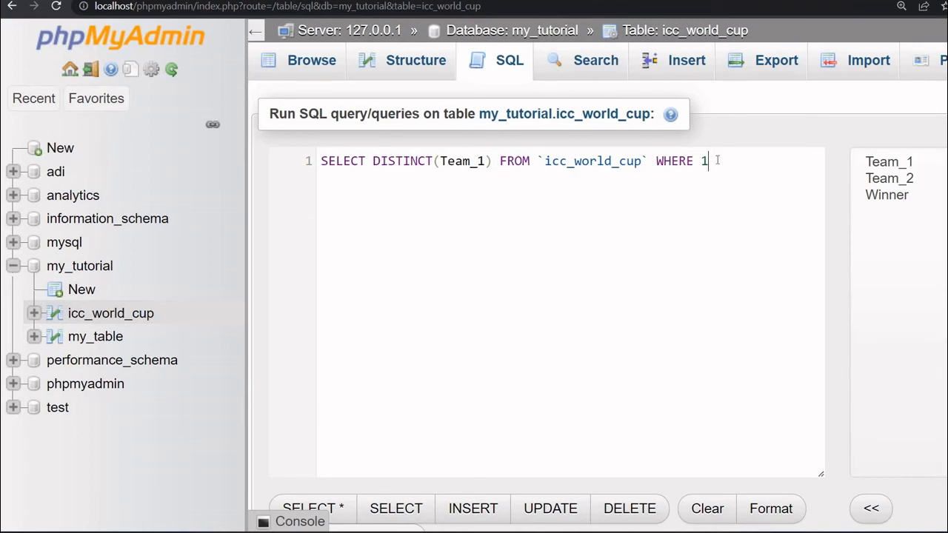
key("BackSpace")
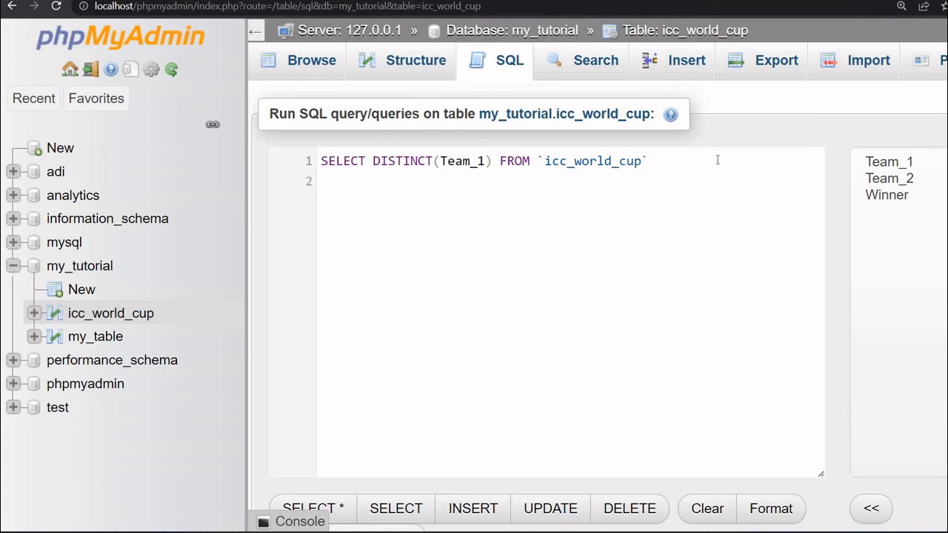
type("UNION")
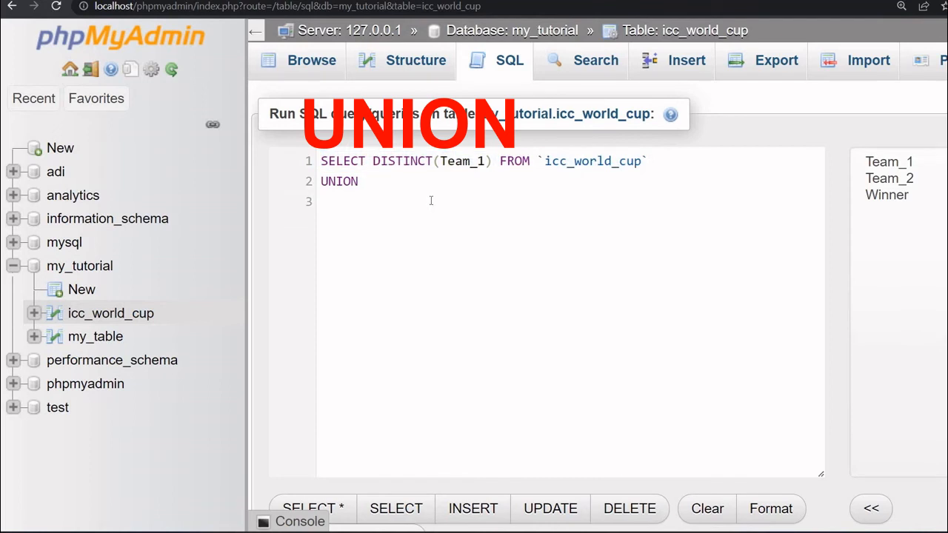
type("SELECT DISTINCT(Team_1) FROM `icc_world_cup`")
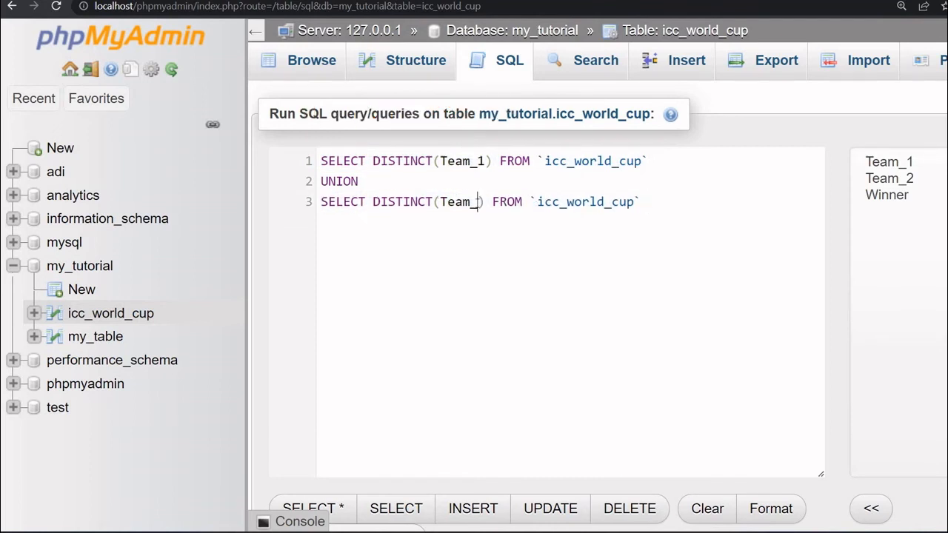
type("2")
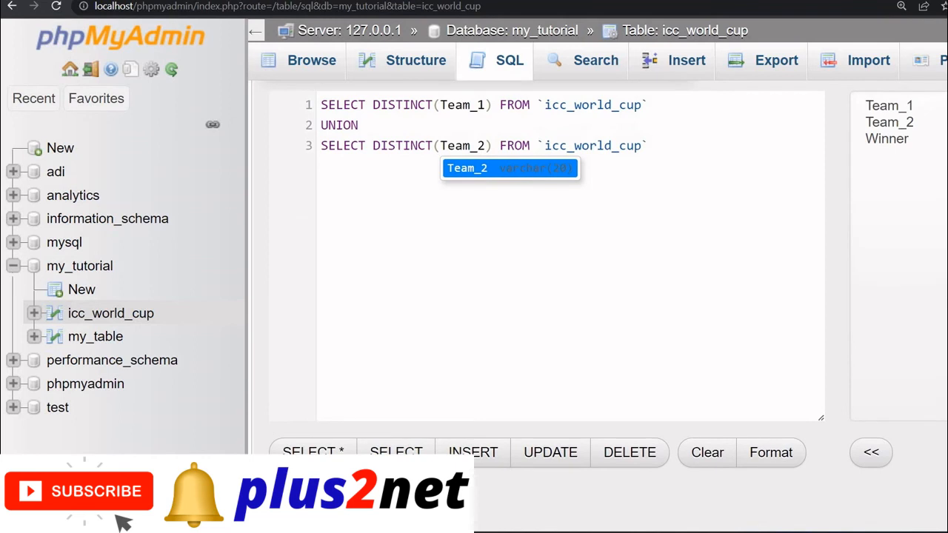
scroll("down", 3)
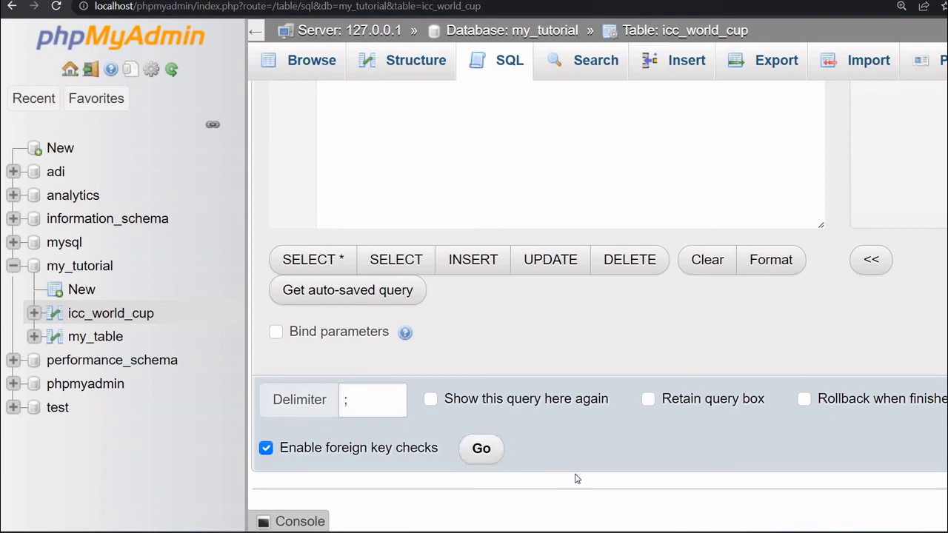
Step: Run the UNION query and review the six teams: India, SL, SA, Eng, Aus, NZ
left_click(481, 448)
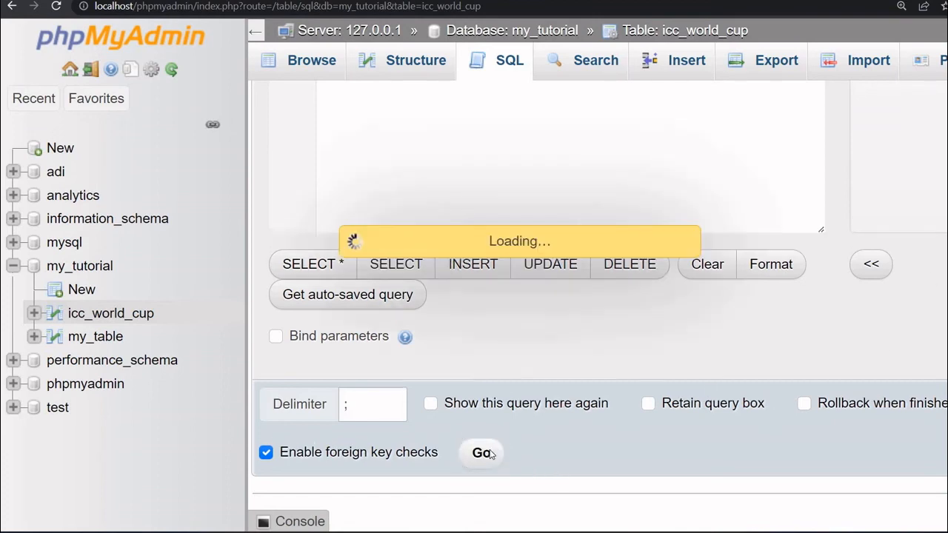
left_click(481, 452)
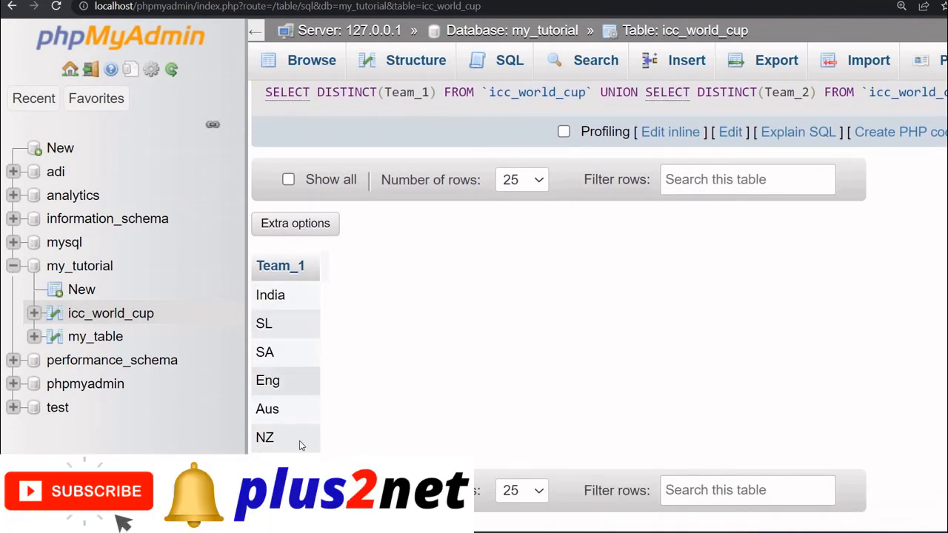
mouse_move(370, 374)
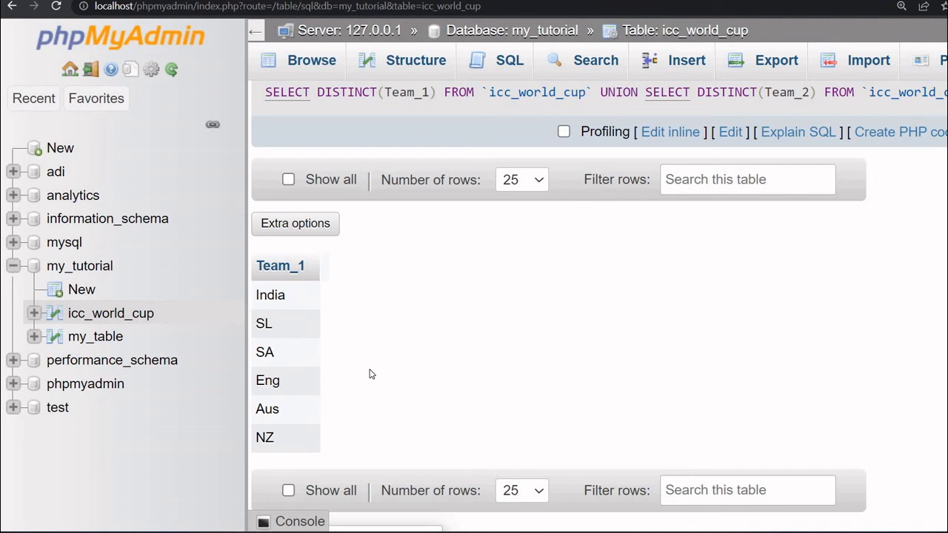
mouse_move(463, 317)
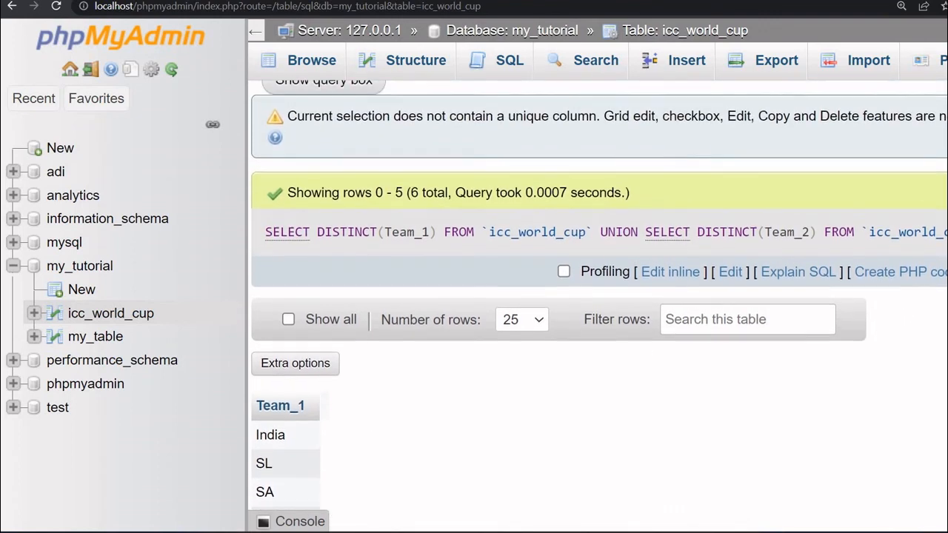
scroll("down", 3)
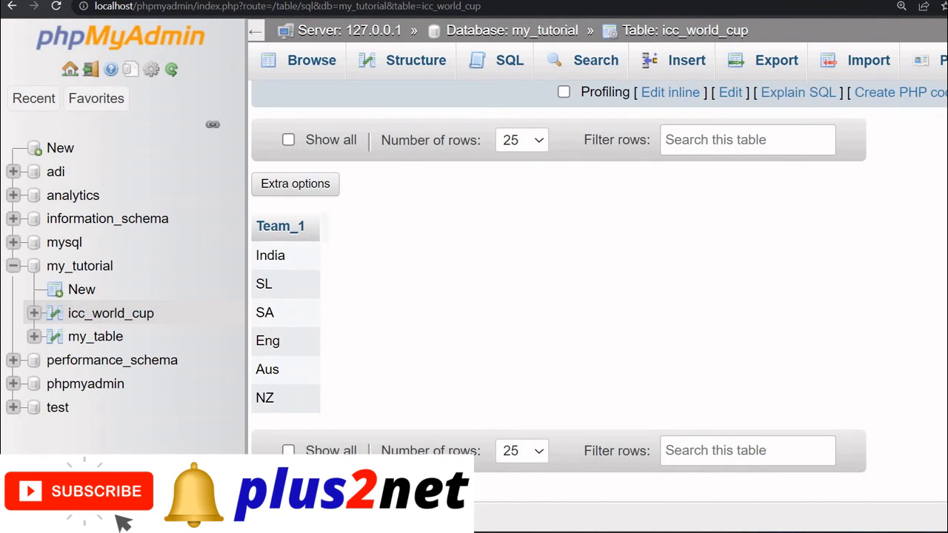